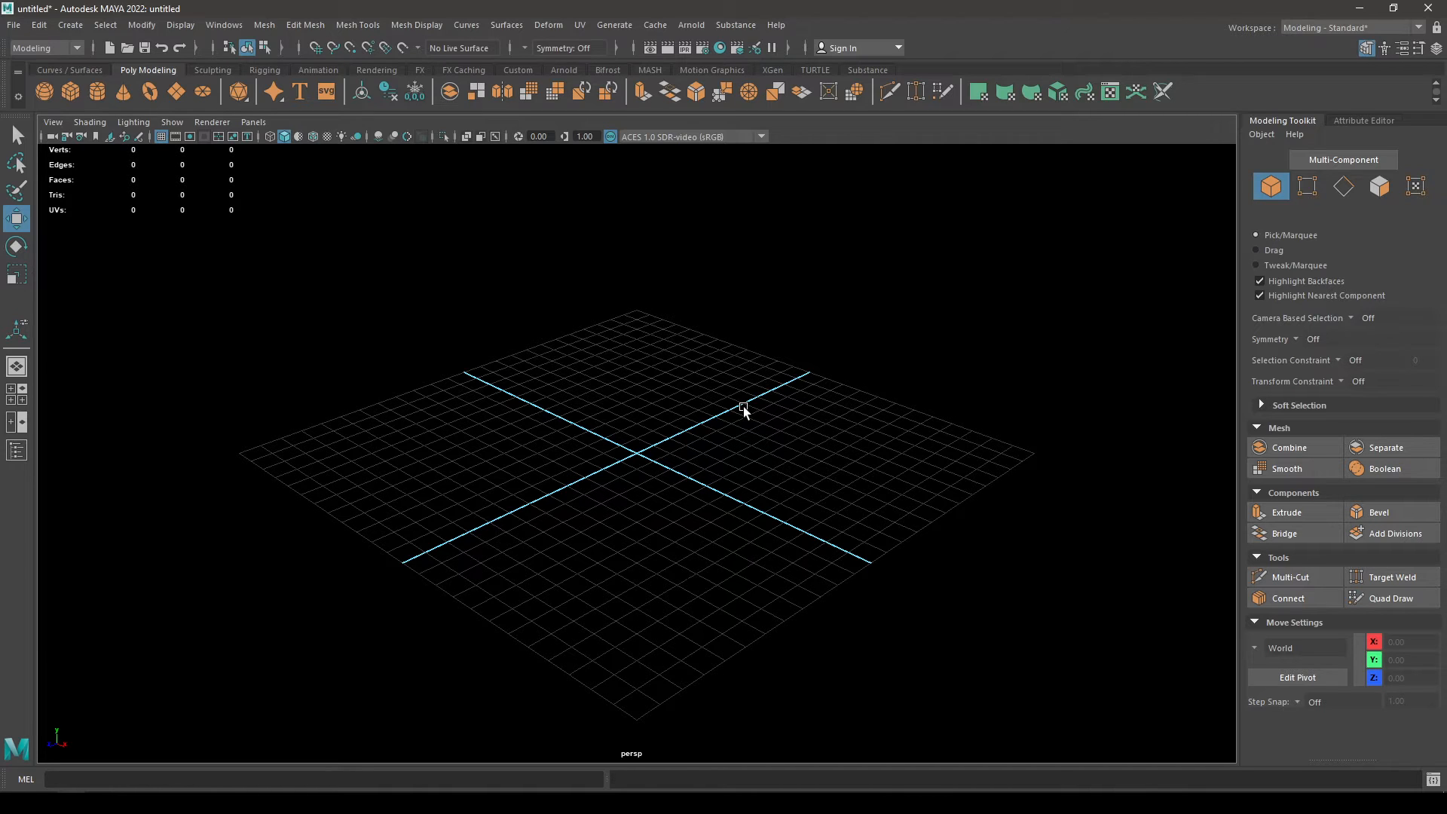
mouse_move(549, 299)
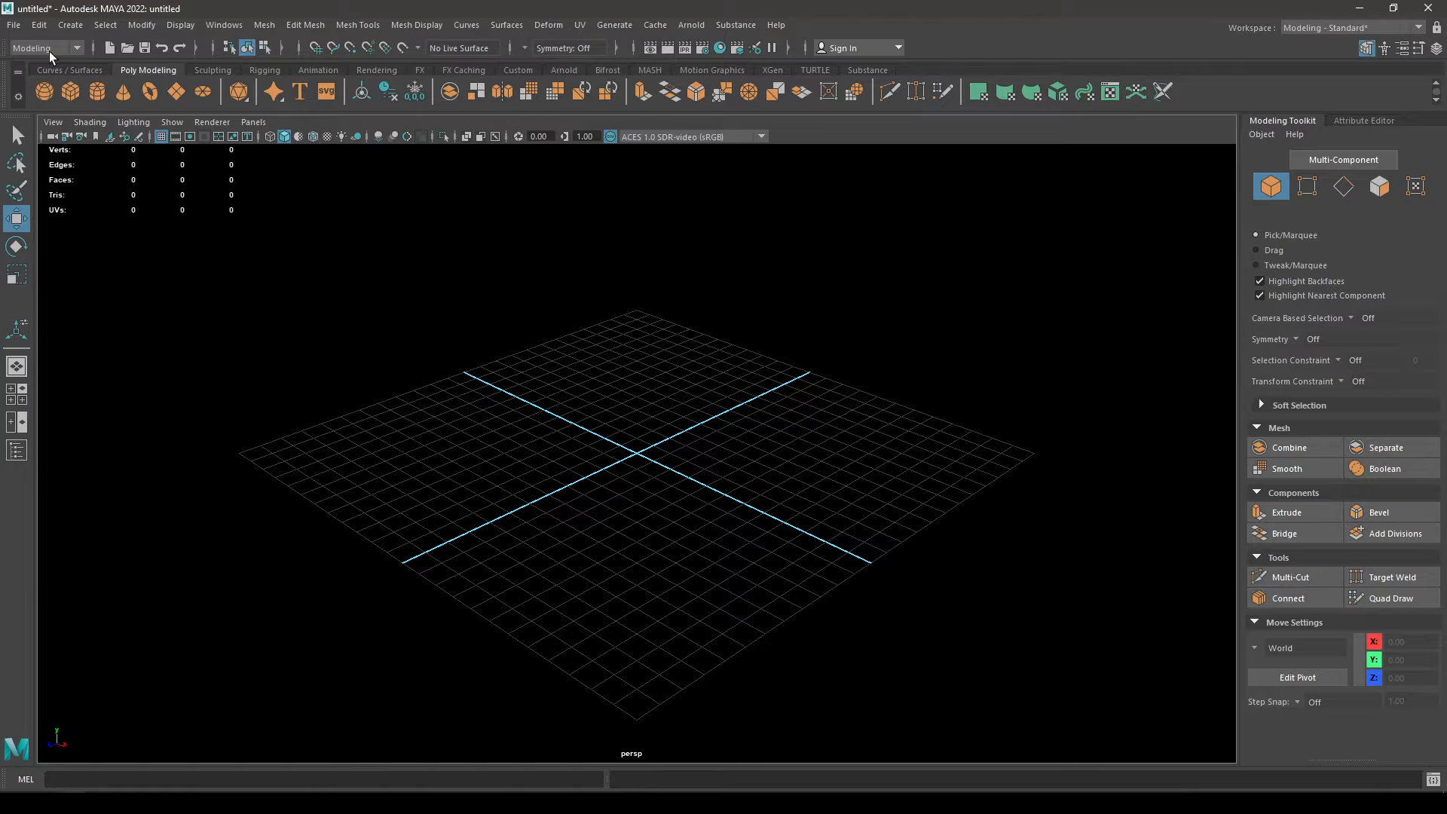
Send the selected cube to the BasicTutorials Unreal project as Cube.fbx, replacing the existing file.
click(12, 24)
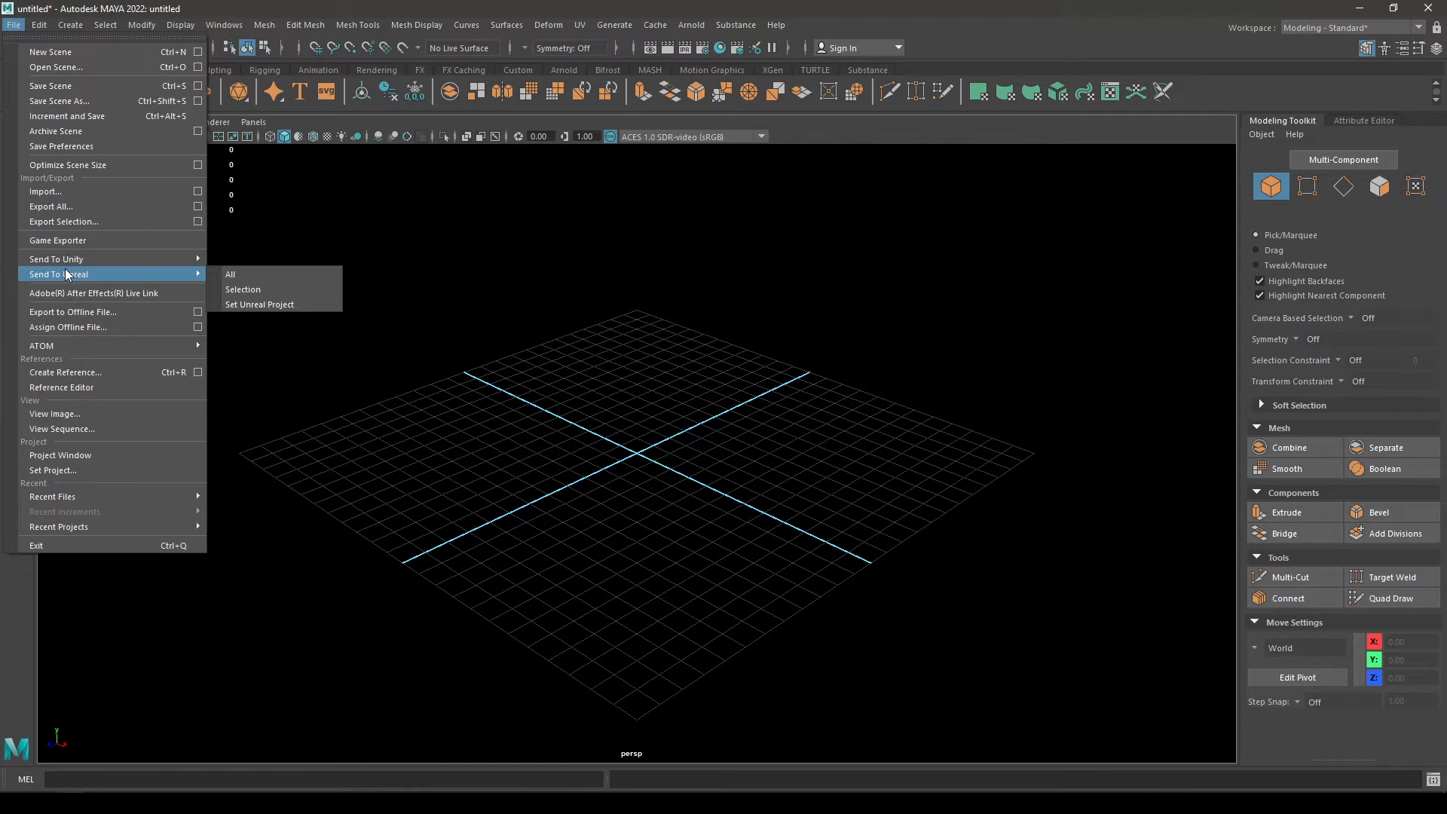
mouse_move(243, 289)
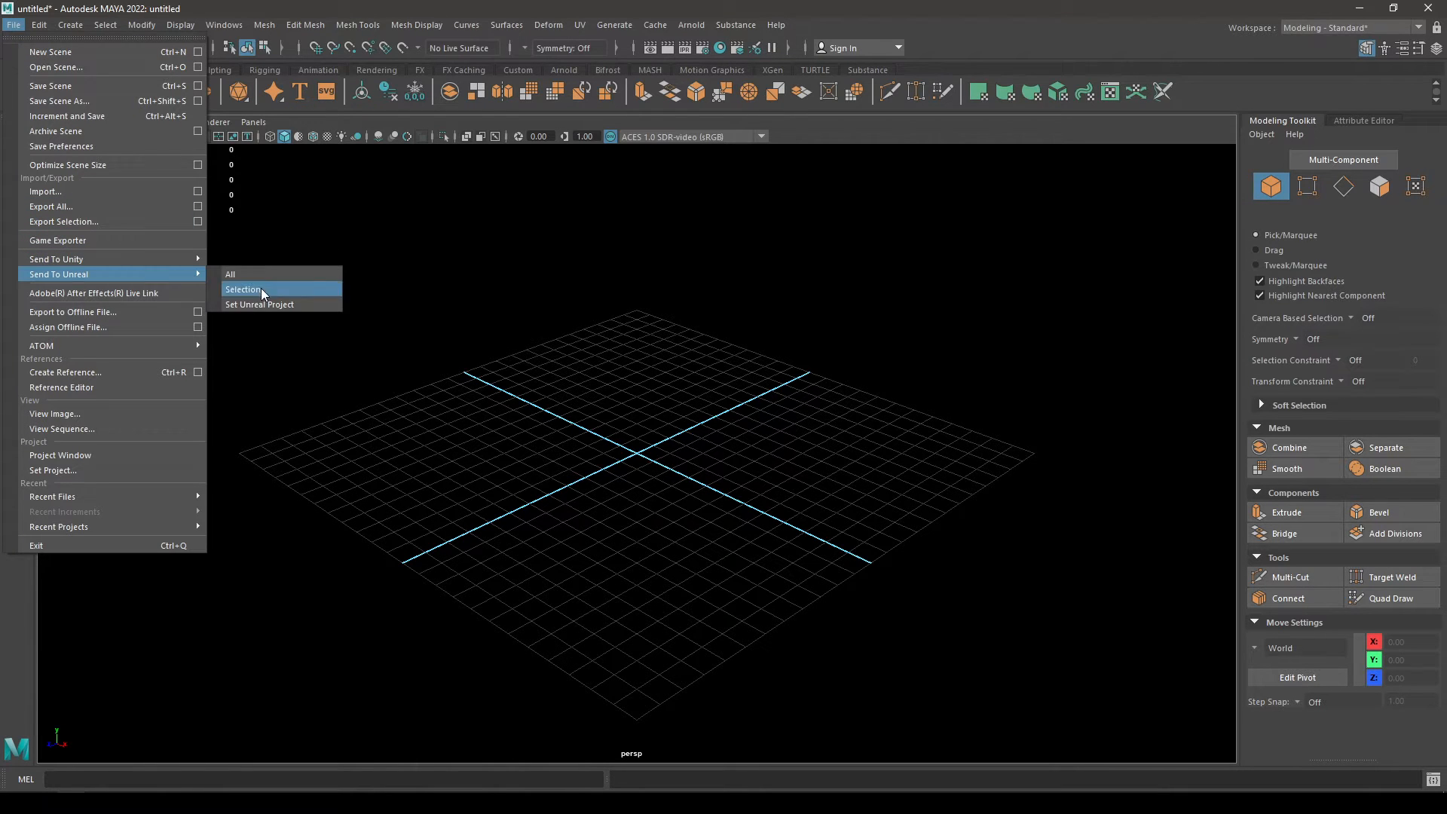
click(259, 304)
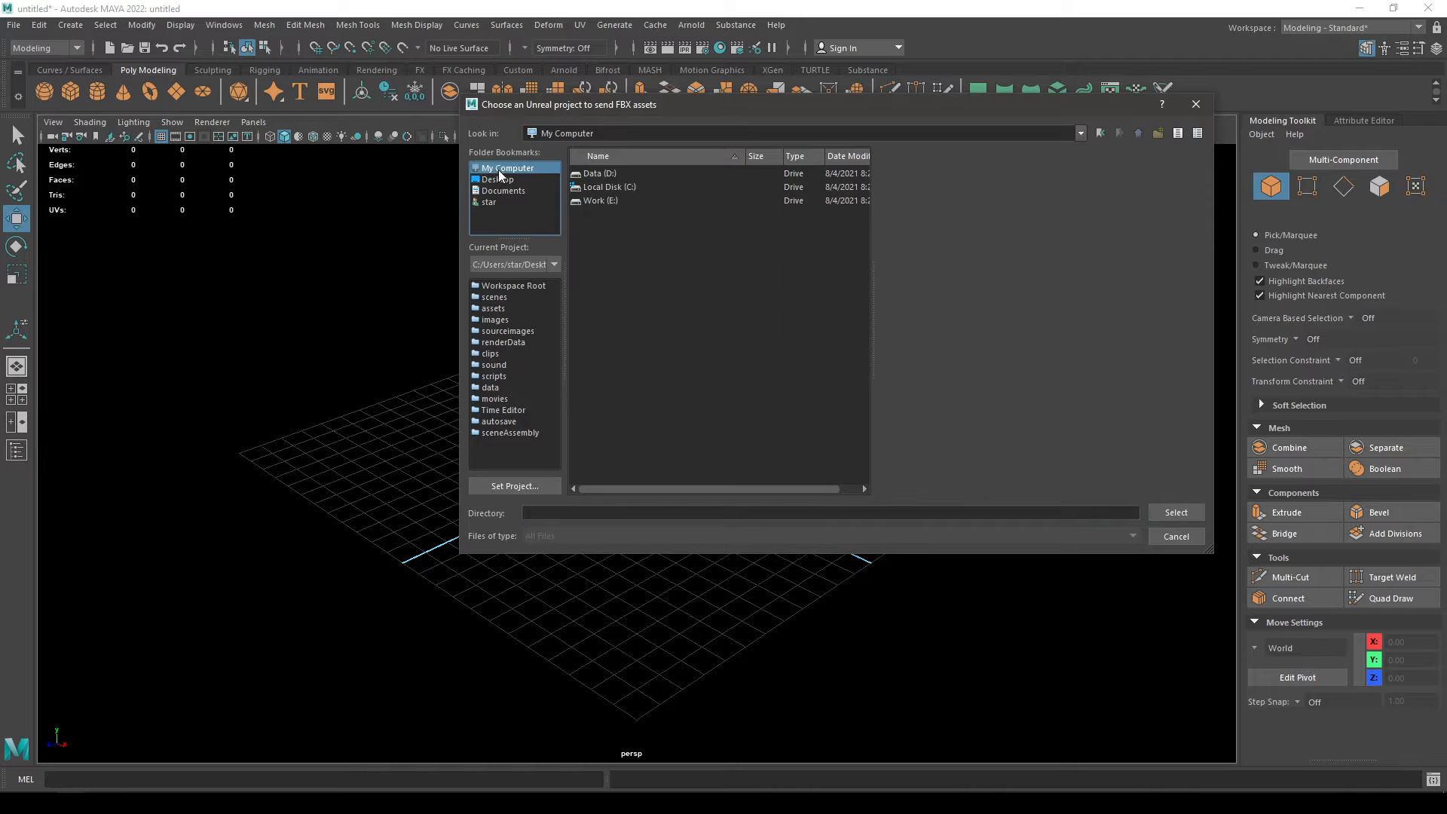
double_click(599, 201)
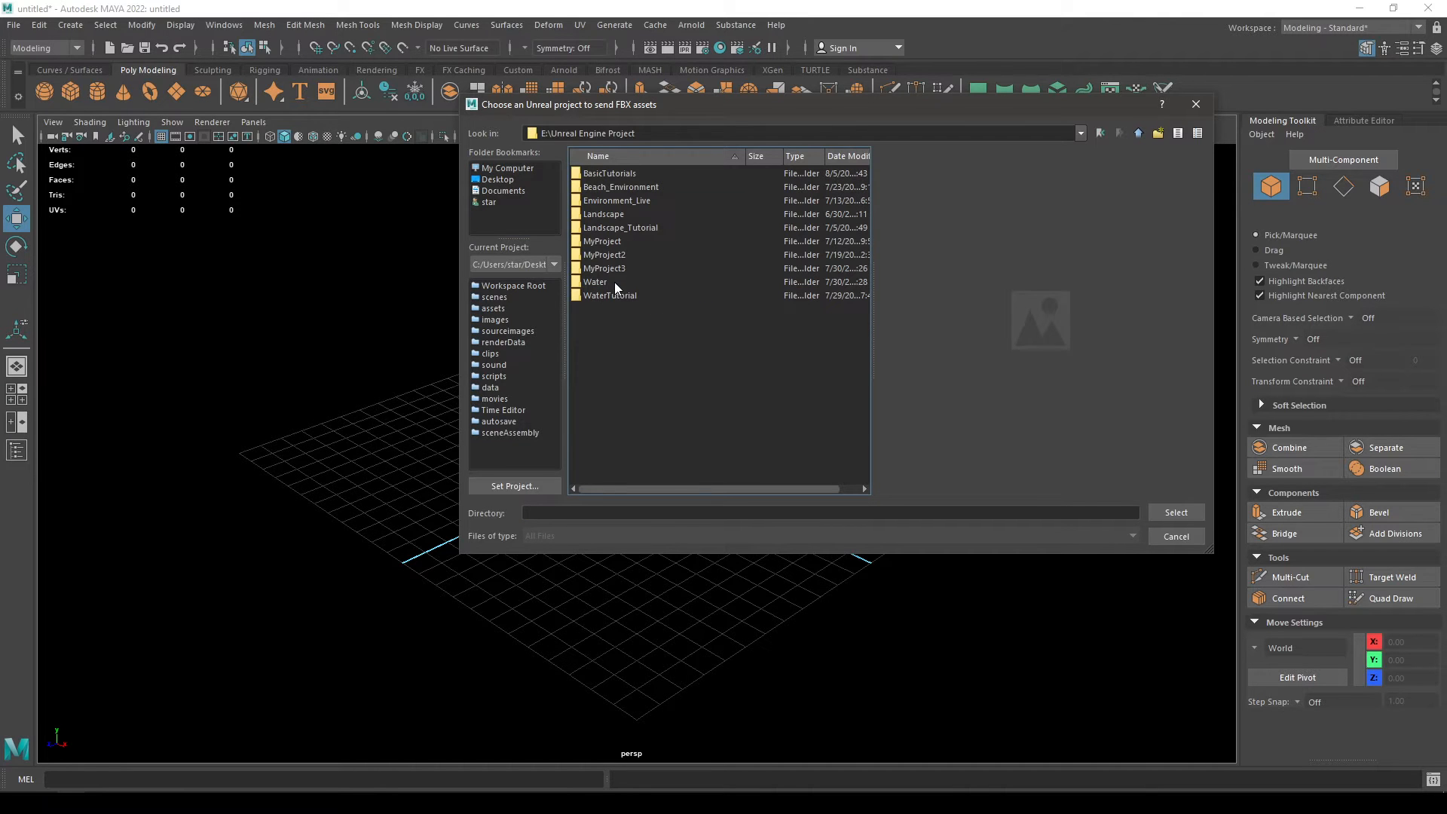
click(1176, 537)
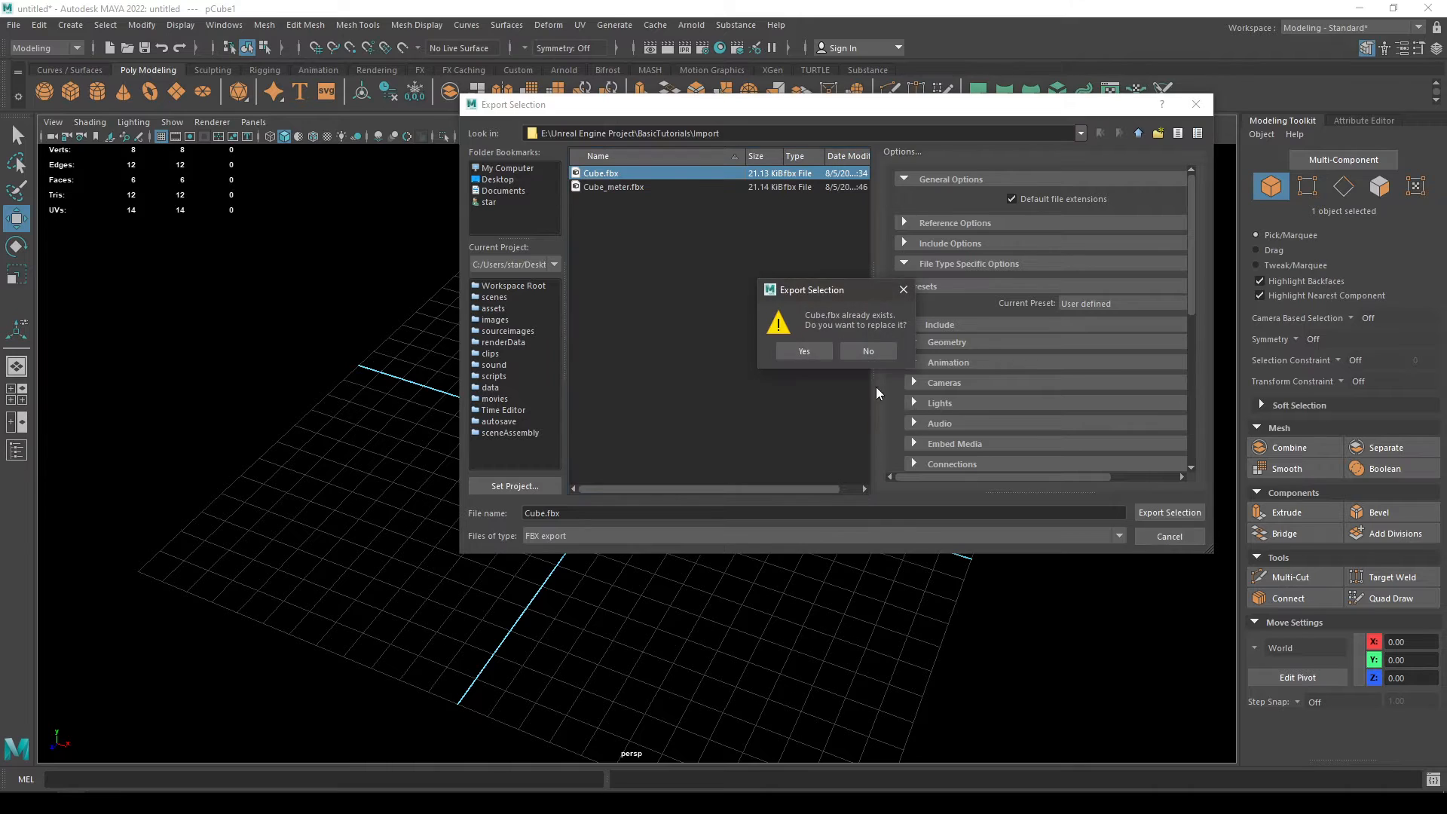
click(803, 350)
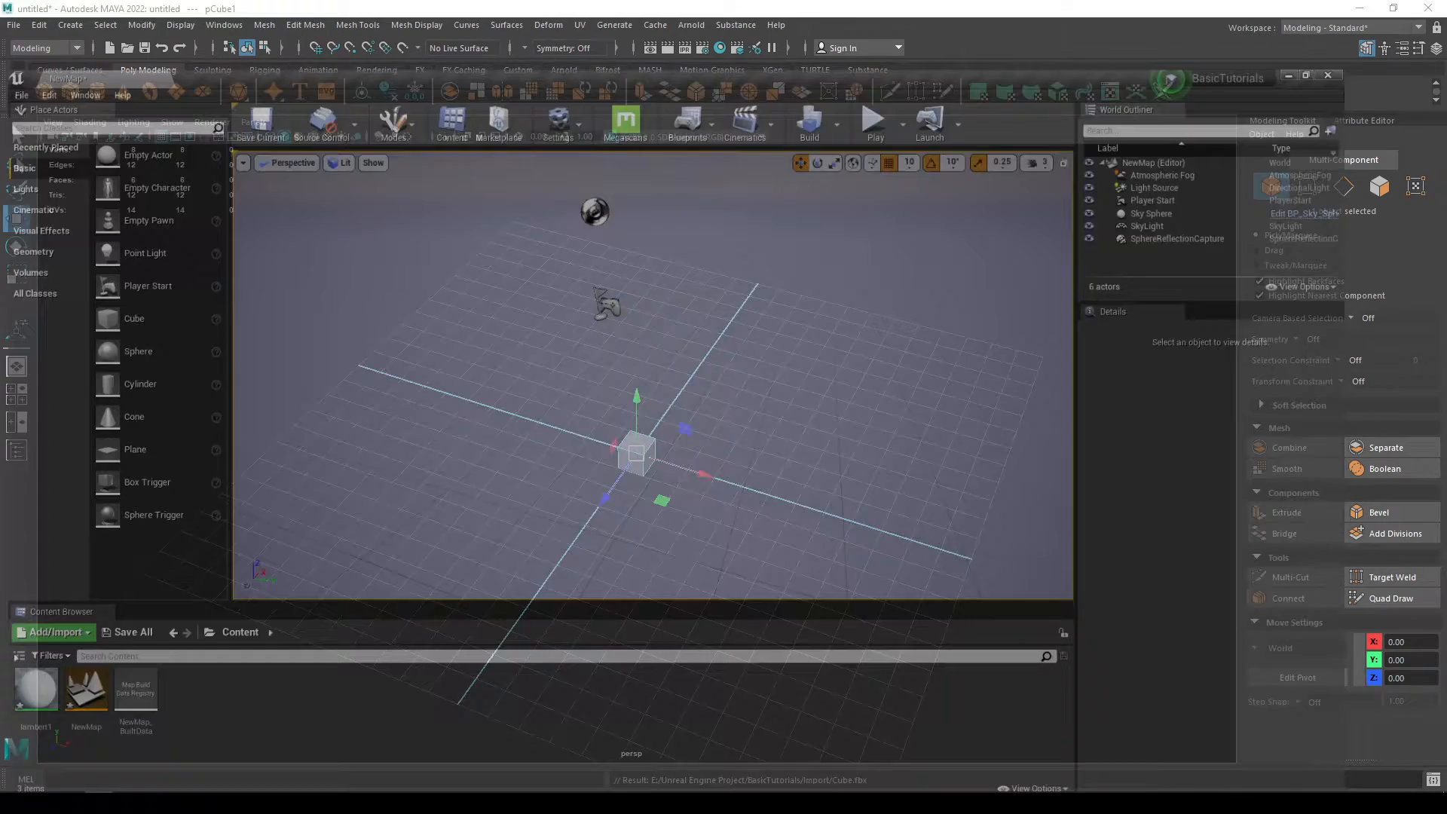
Import Cube.fbx into the Content folder as a static mesh with default options.
click(50, 609)
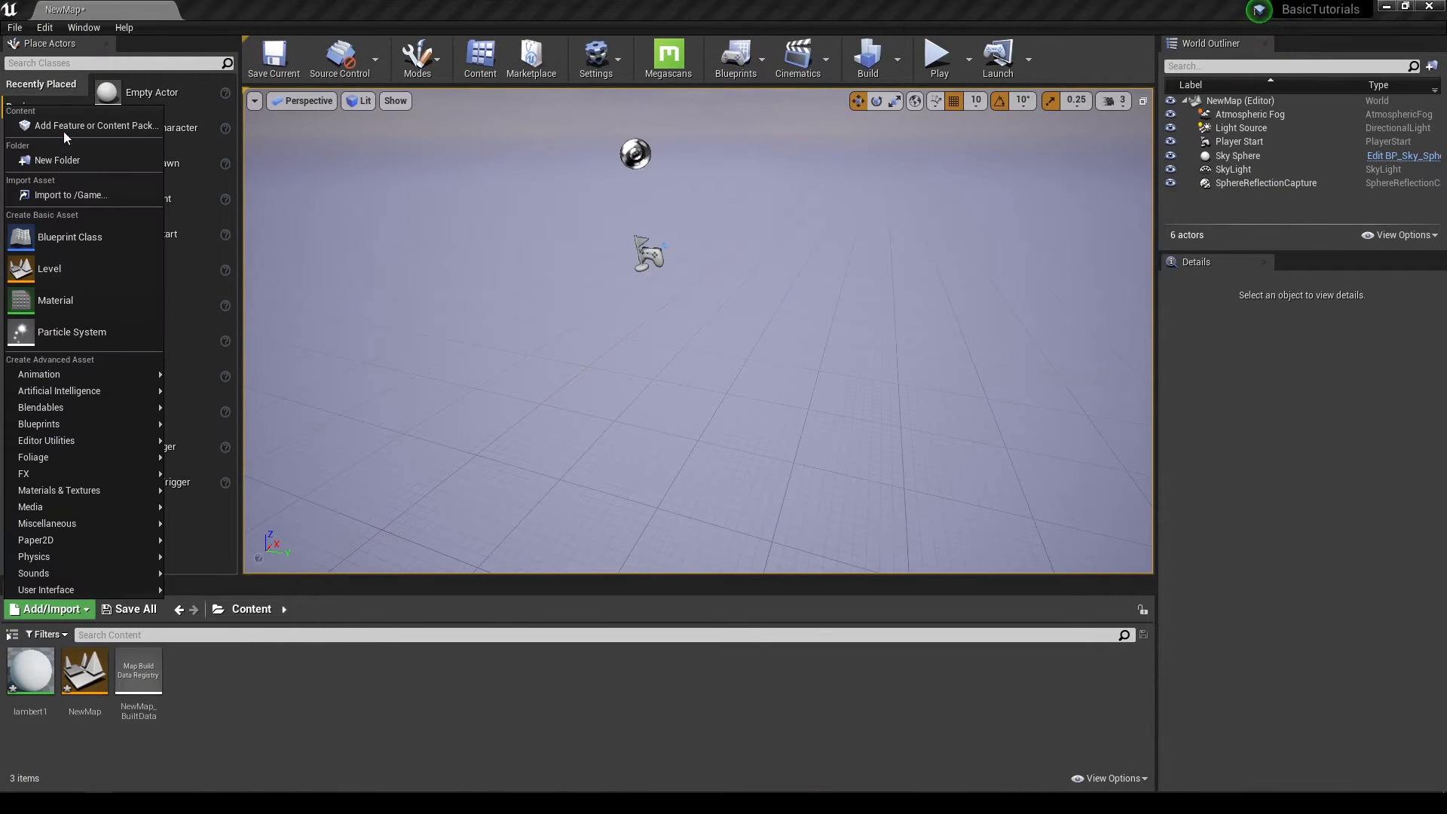
click(70, 195)
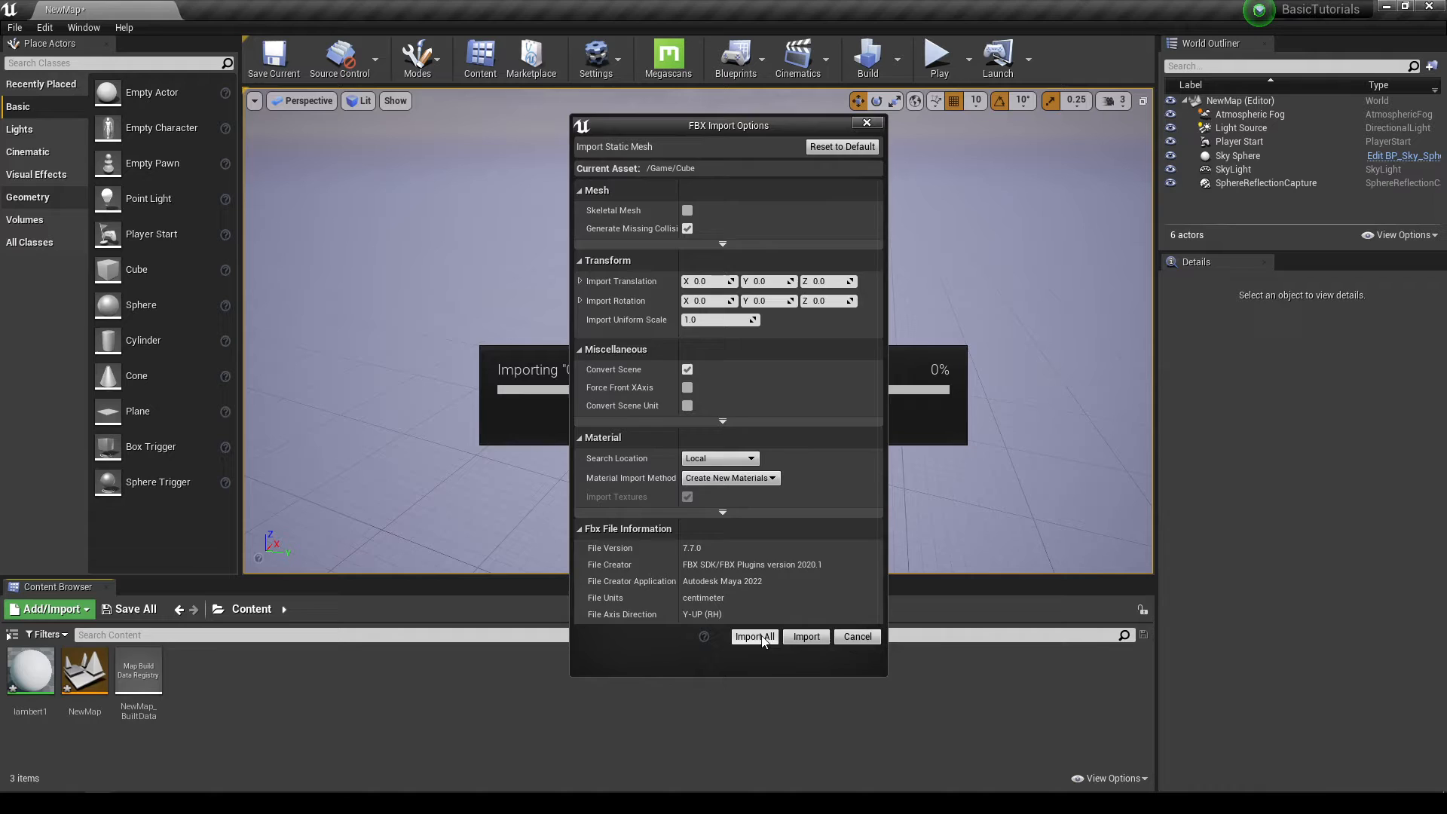
click(753, 636)
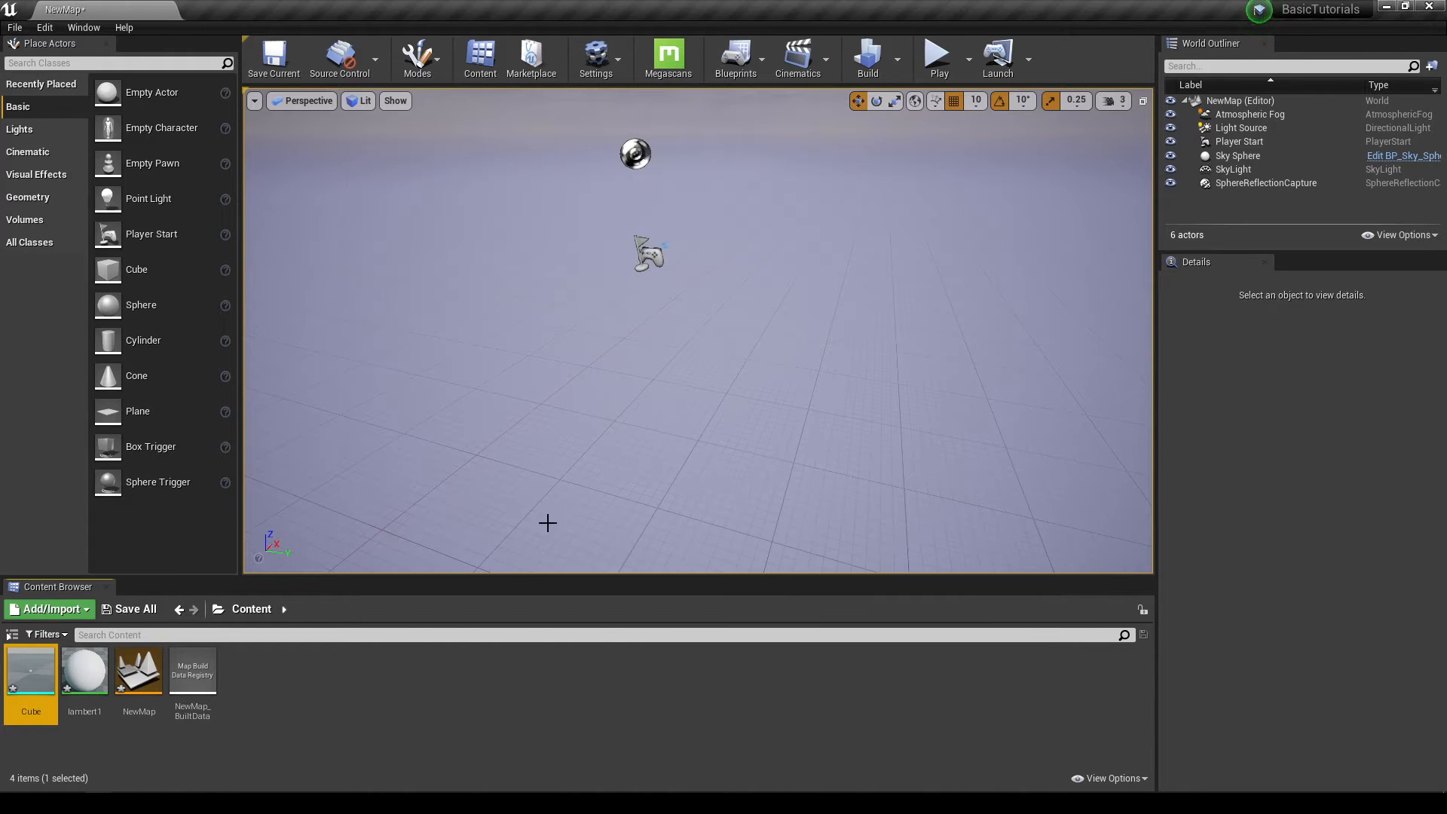
mouse_move(30, 679)
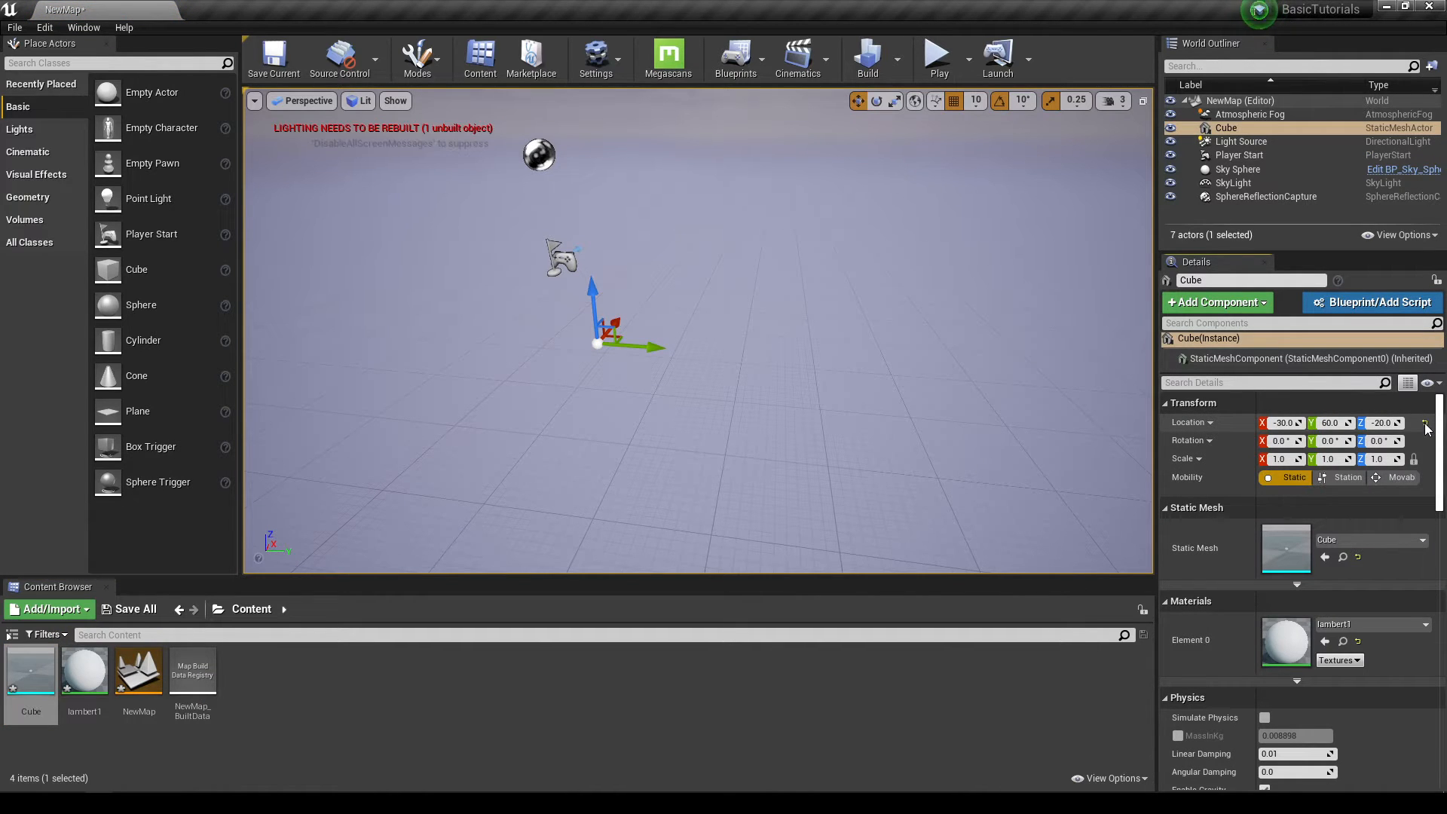
Reset the imported cube to the origin, move the default cube along Y beside it, and select the imported Cube.
click(1237, 169)
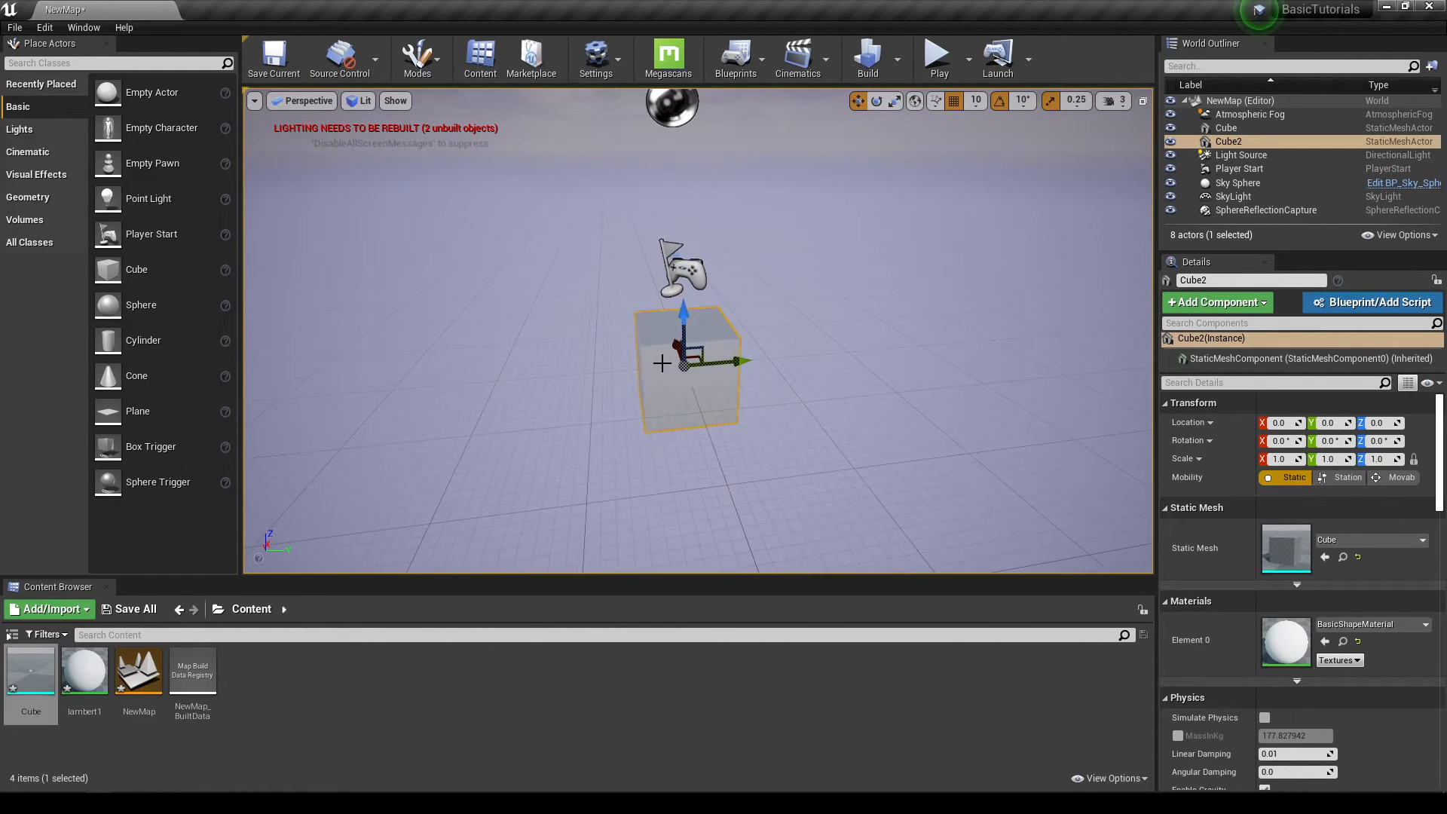
drag(738, 361, 878, 360)
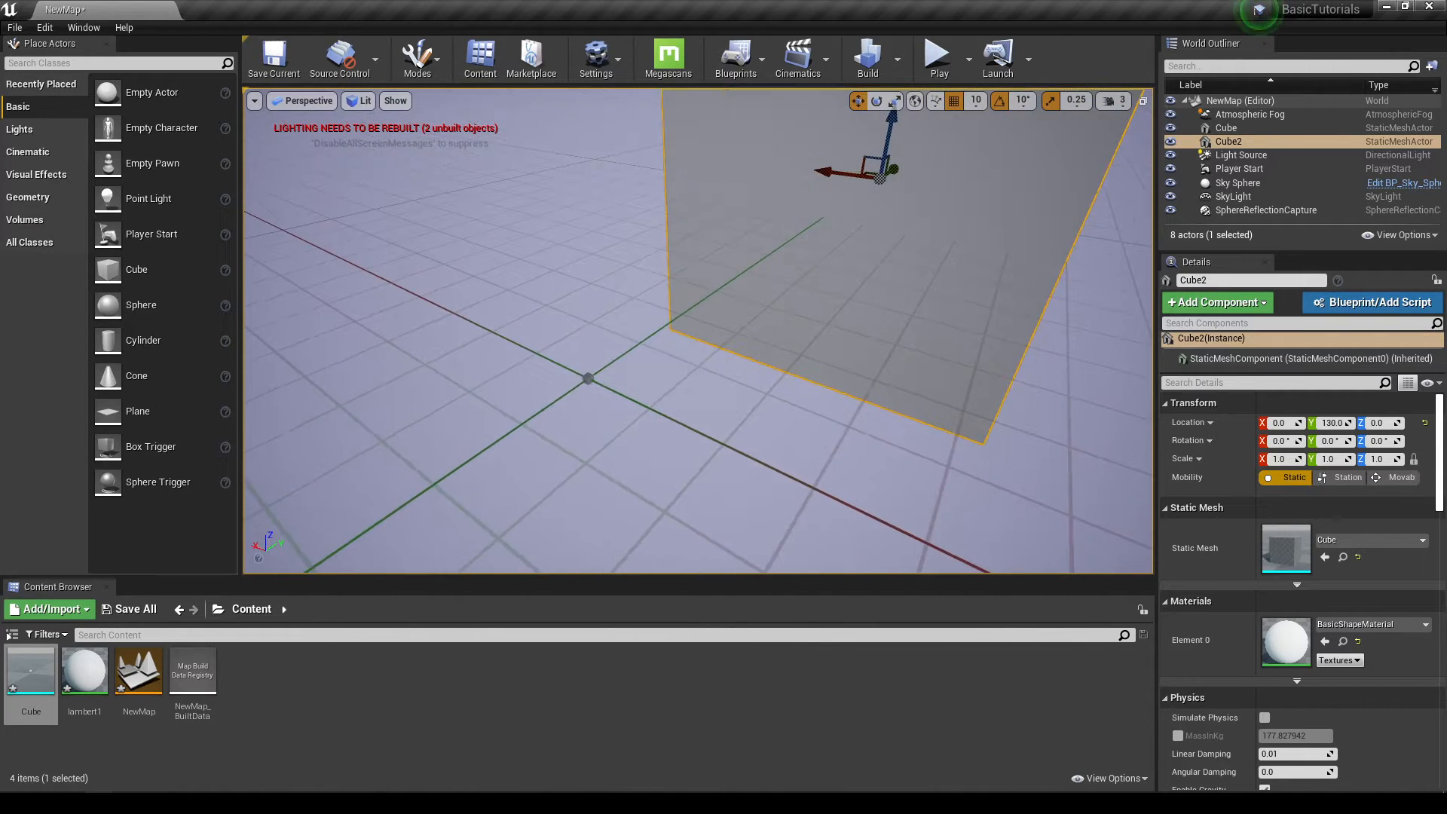
click(1227, 126)
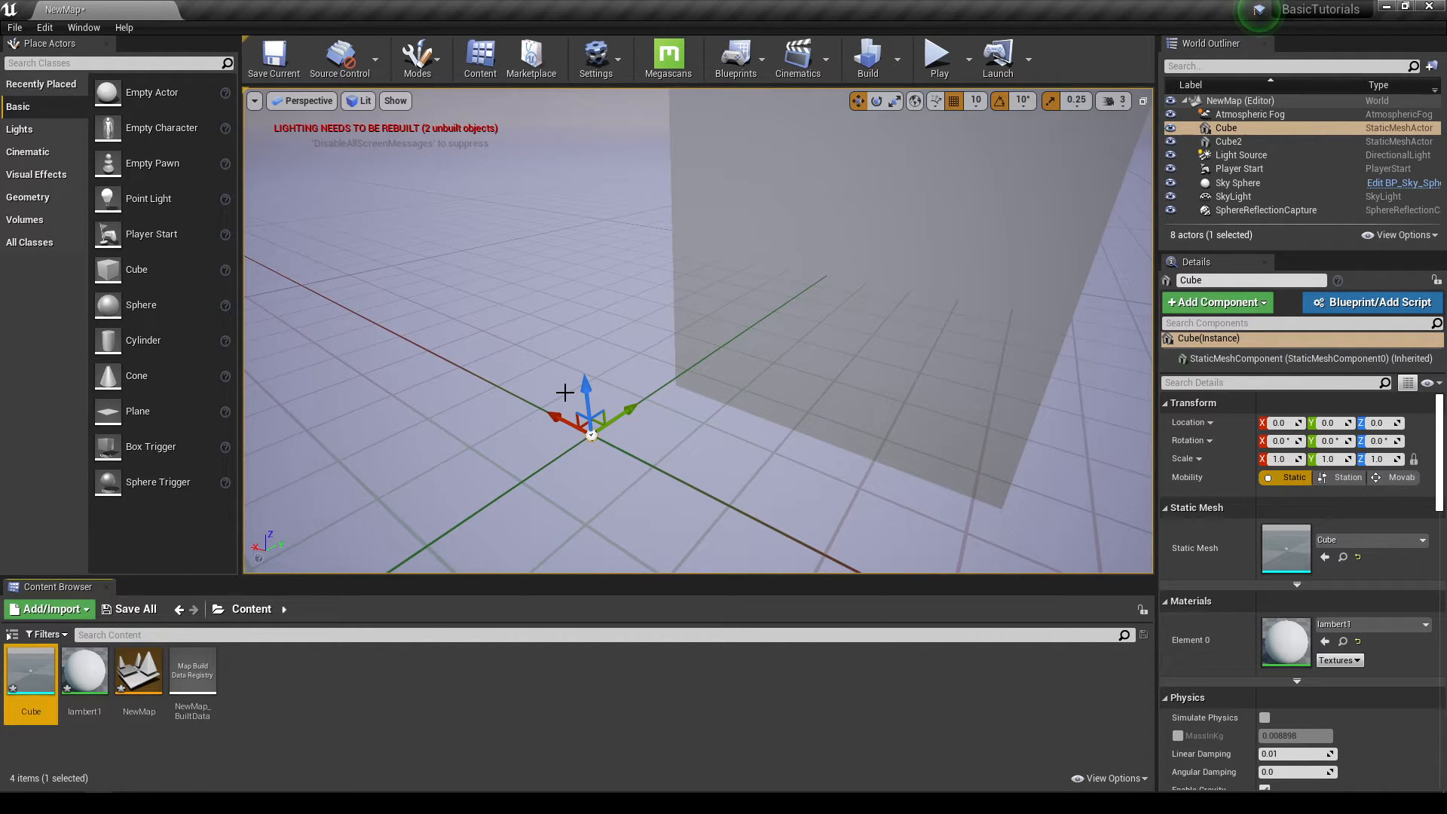
mouse_move(648, 457)
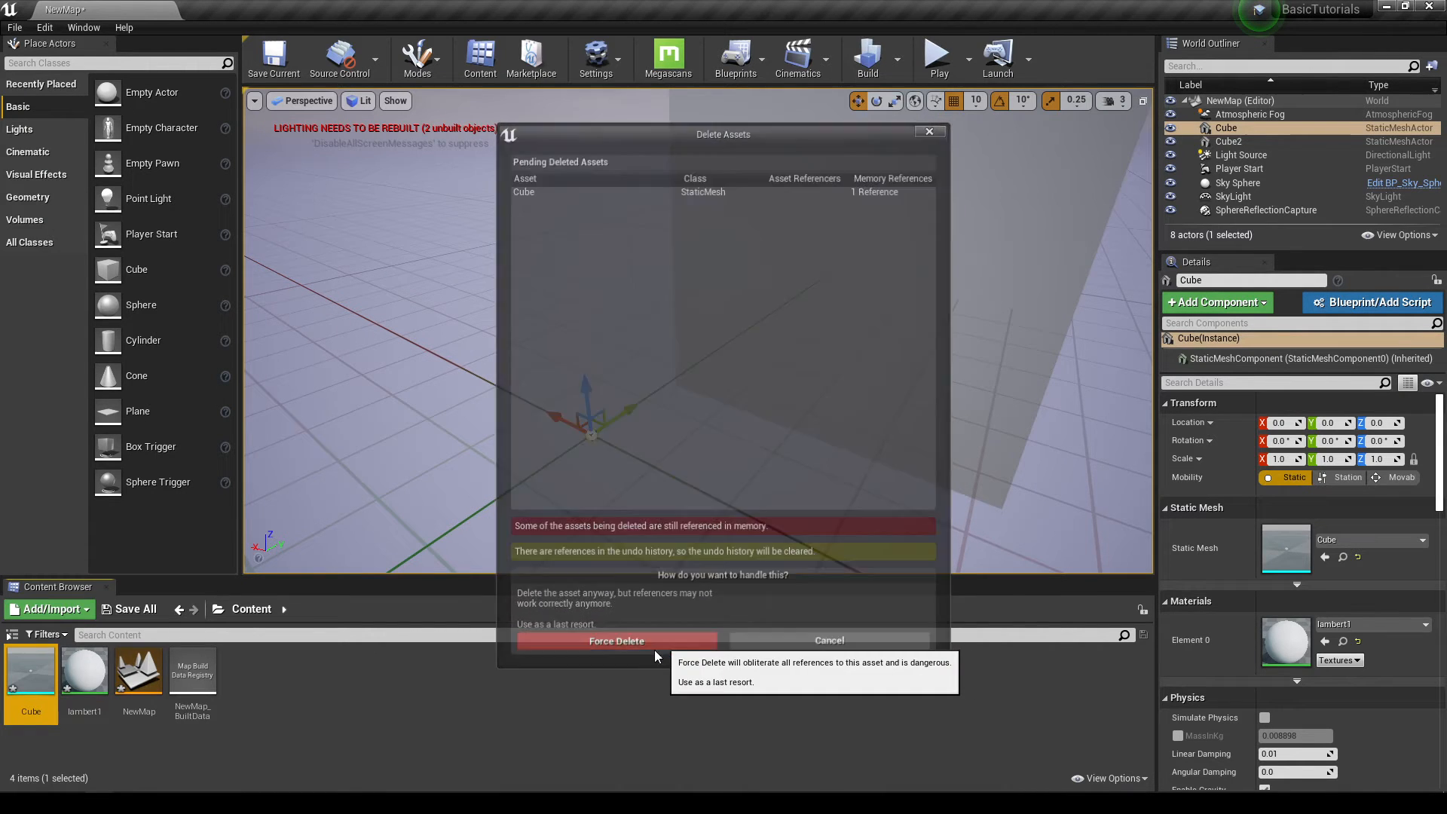
Force-delete the old Cube asset and load Cube.fbx from the Import folder again.
click(616, 641)
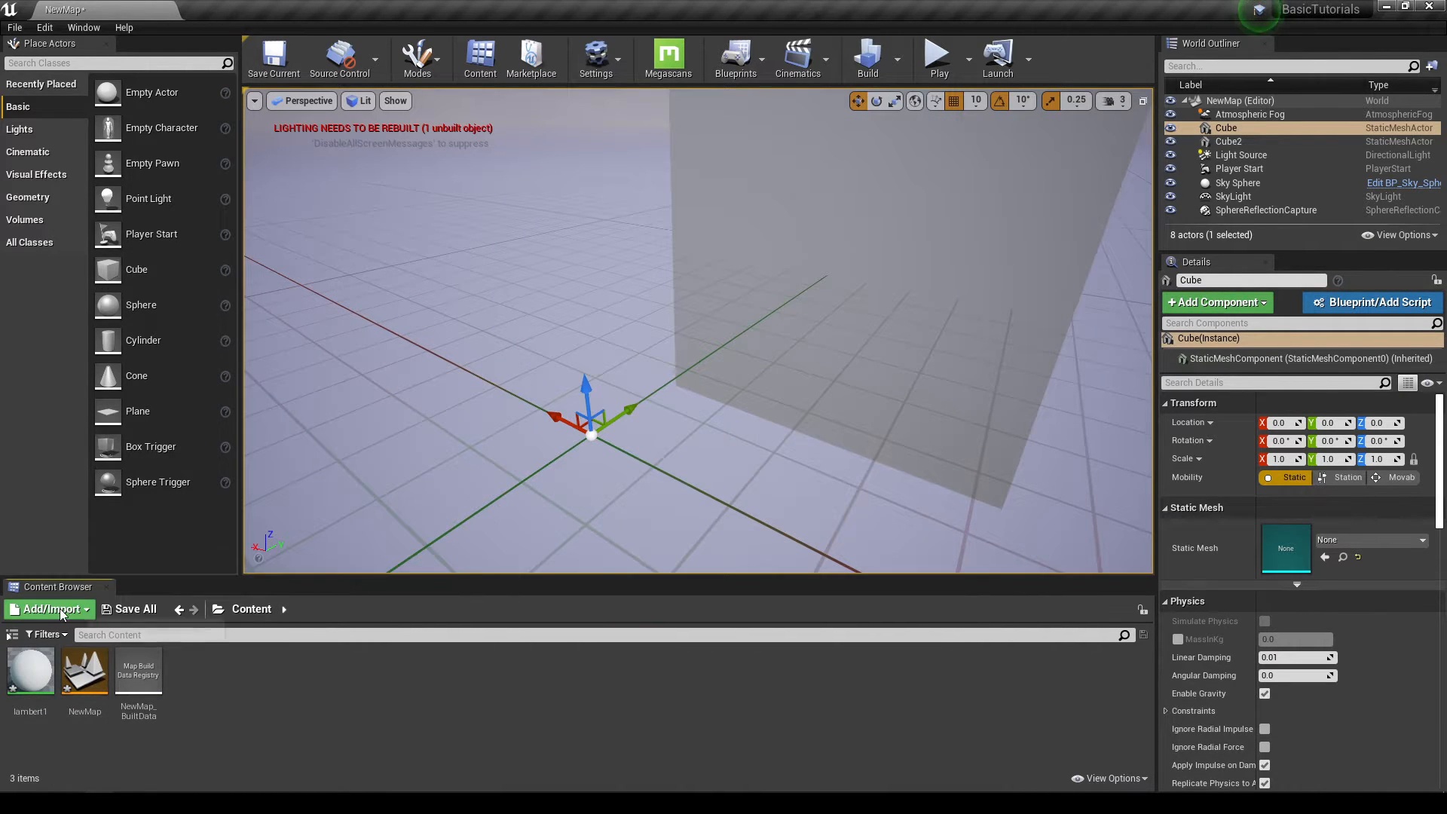
click(45, 609)
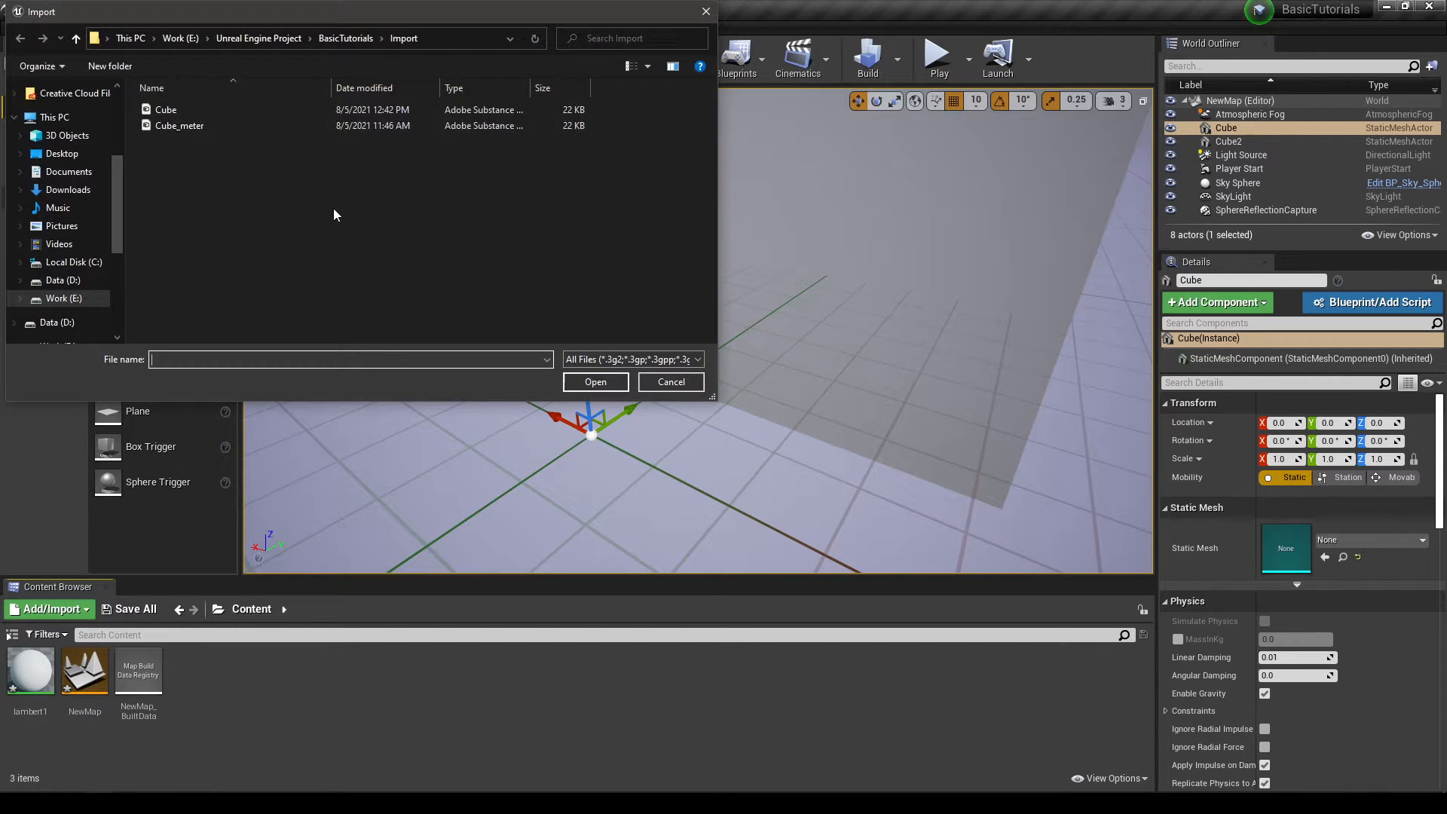
click(595, 381)
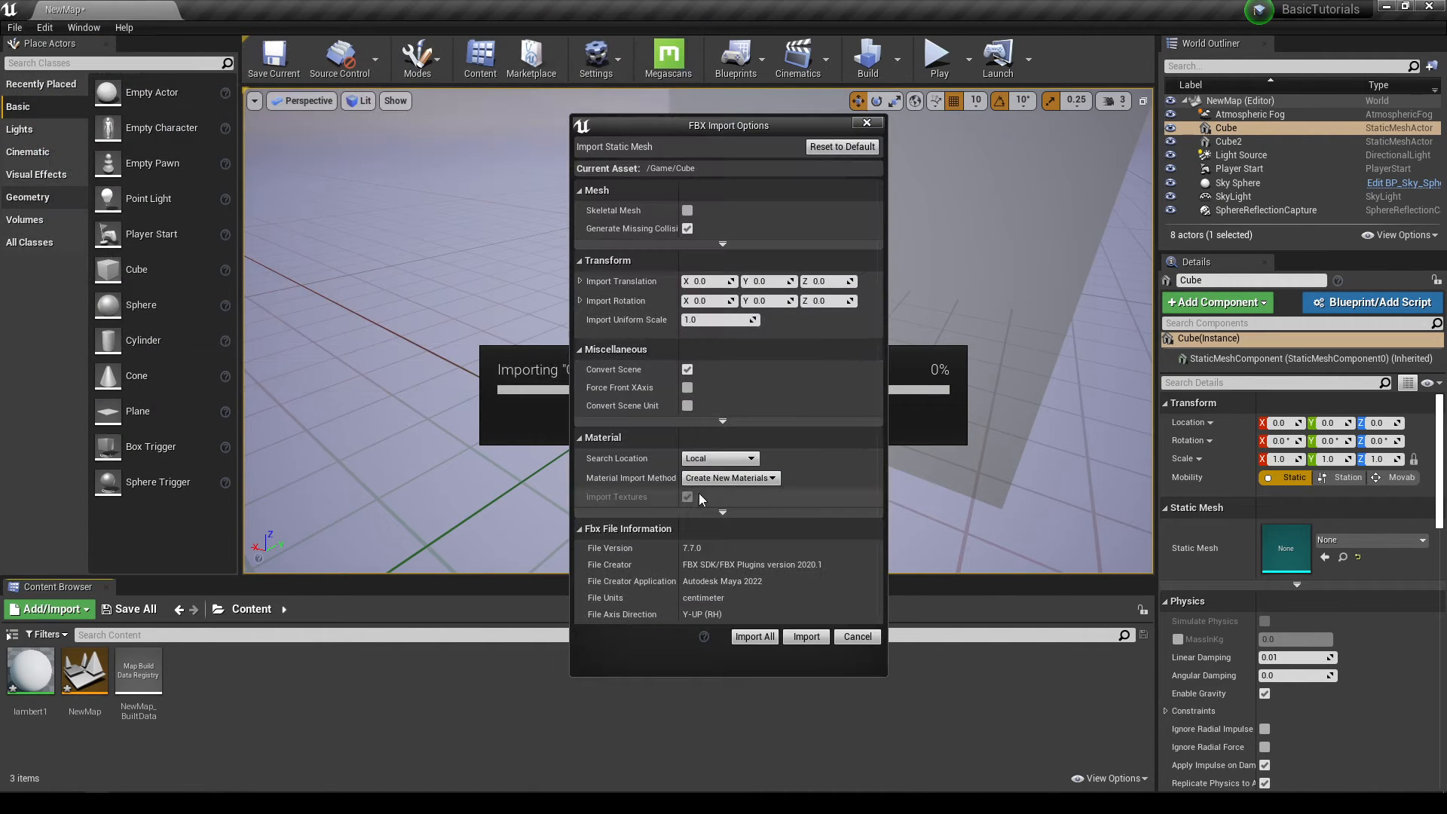
Re-import the cube with Import Uniform Scale 100 and place it in the level.
click(716, 320)
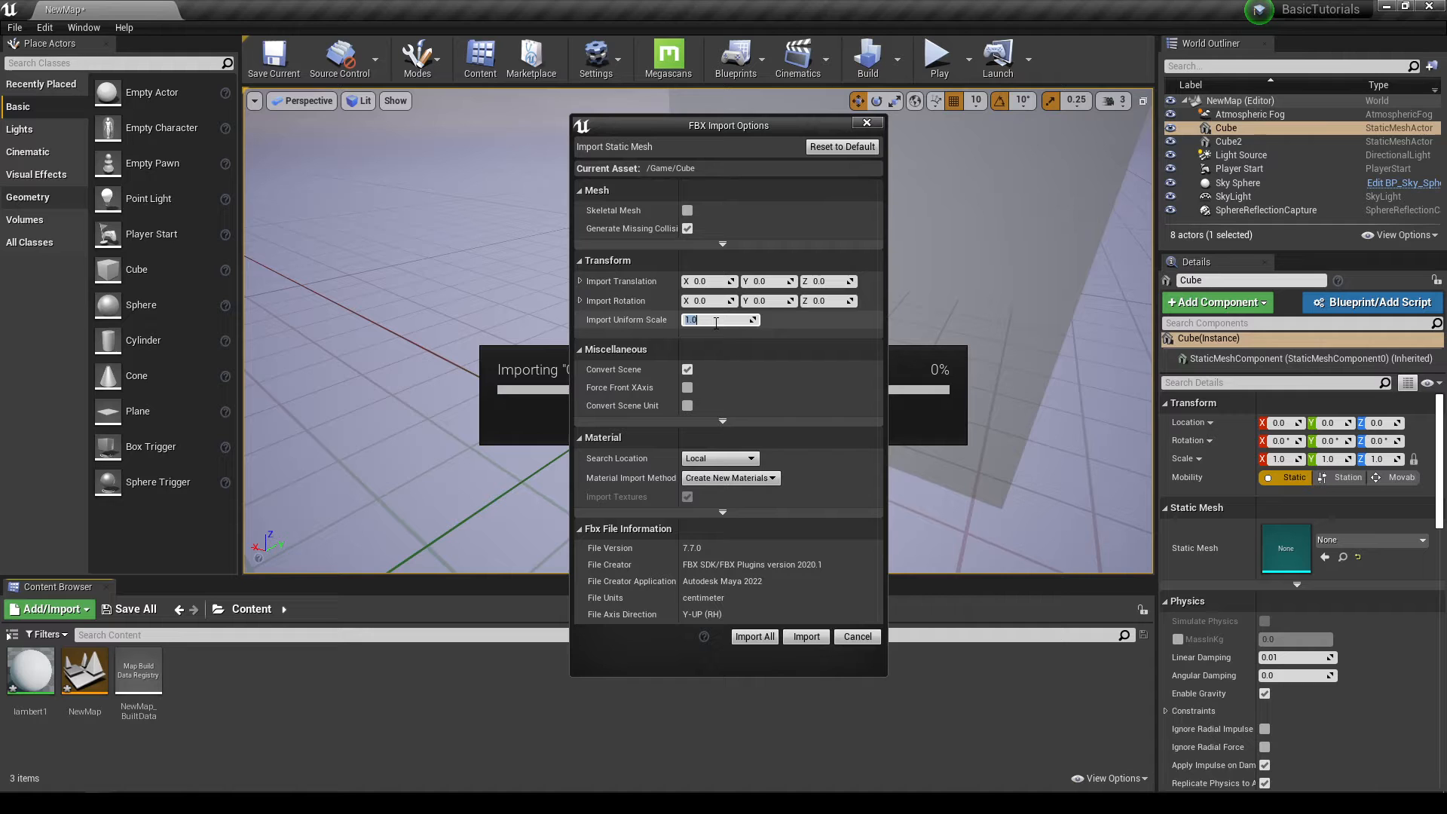
text(100)
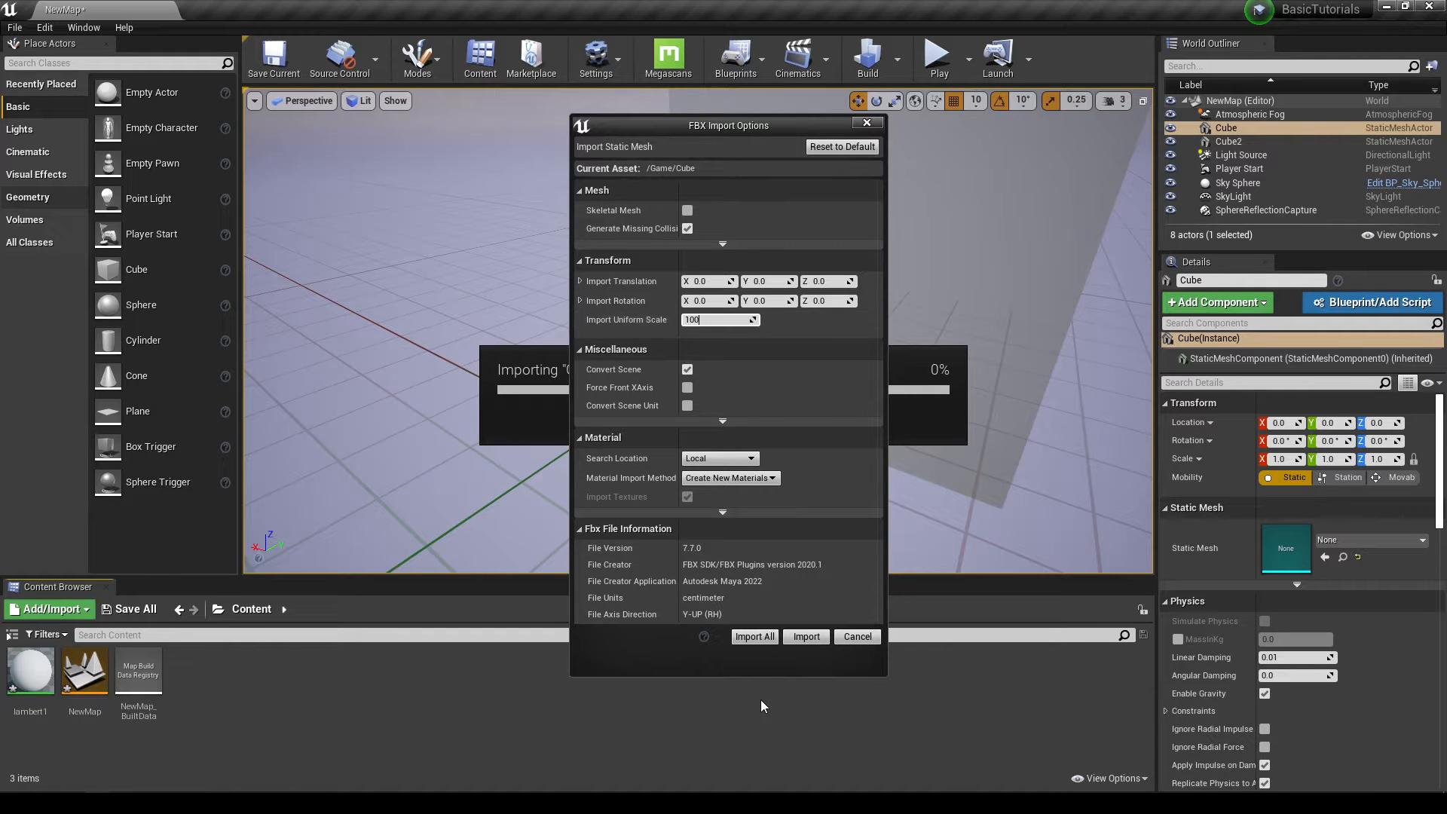
click(805, 636)
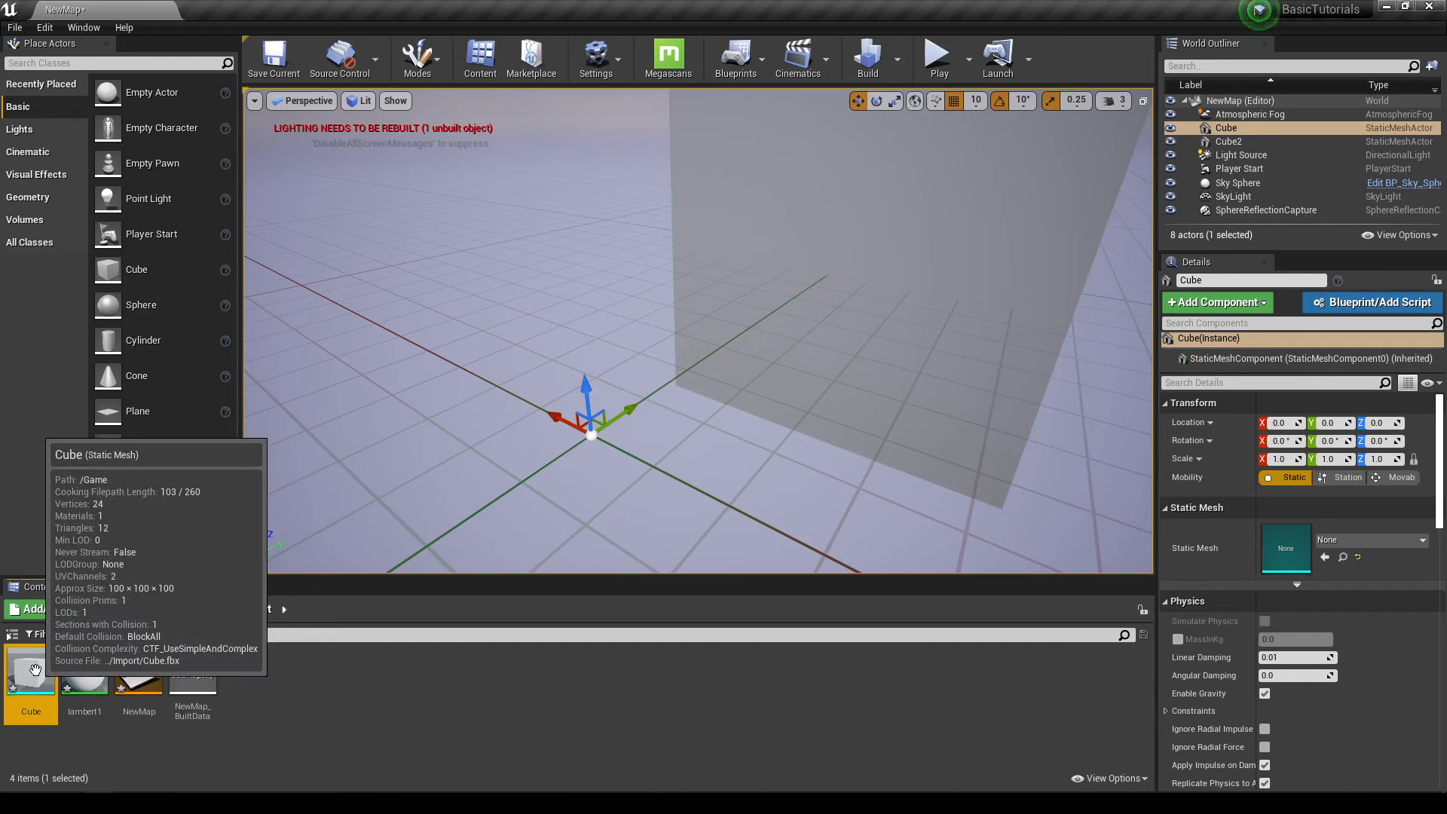
drag(31, 673, 582, 447)
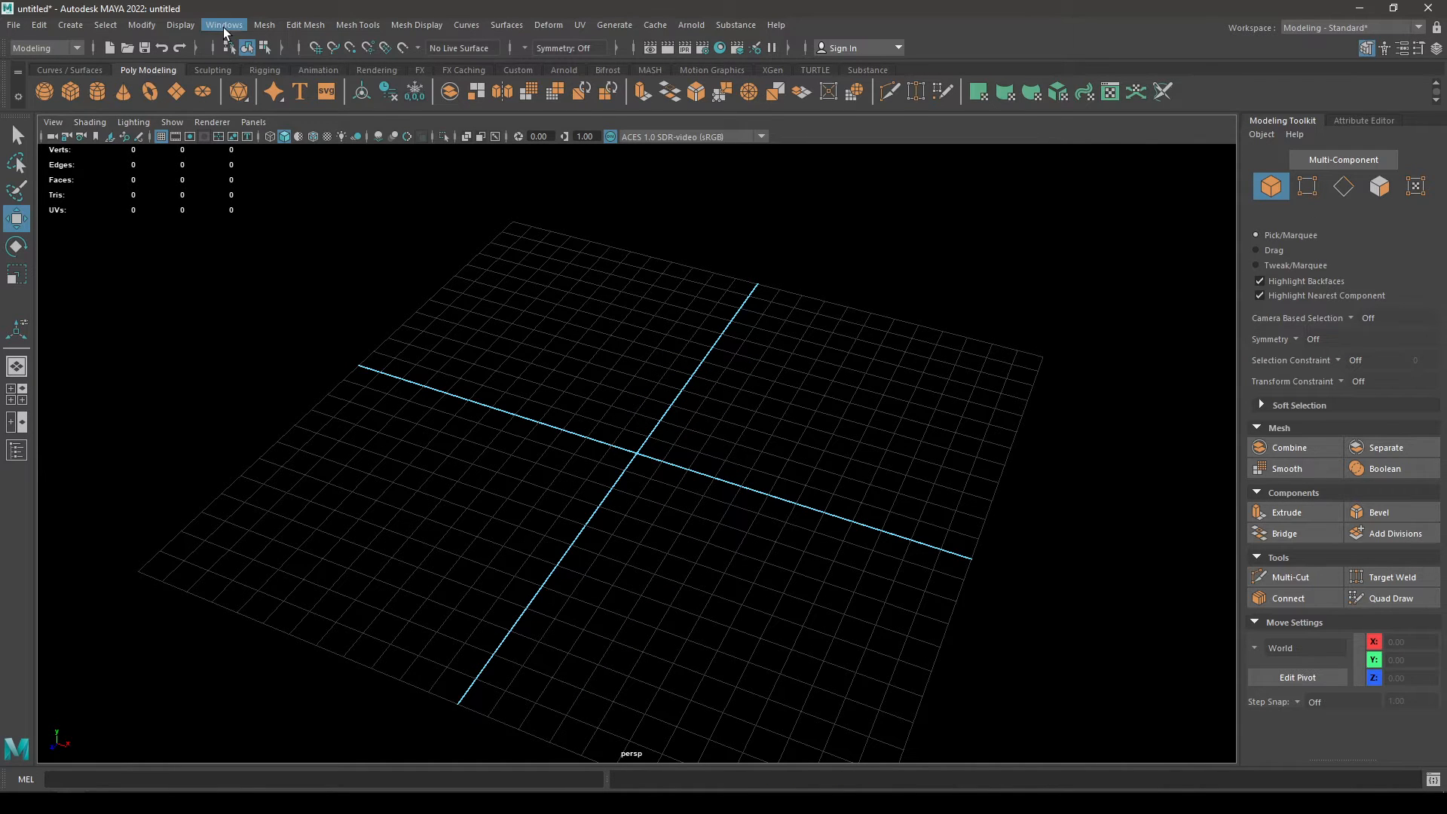
Set the Preferences working linear unit to meter, save, and add a polygon cube at the grid centre.
click(223, 24)
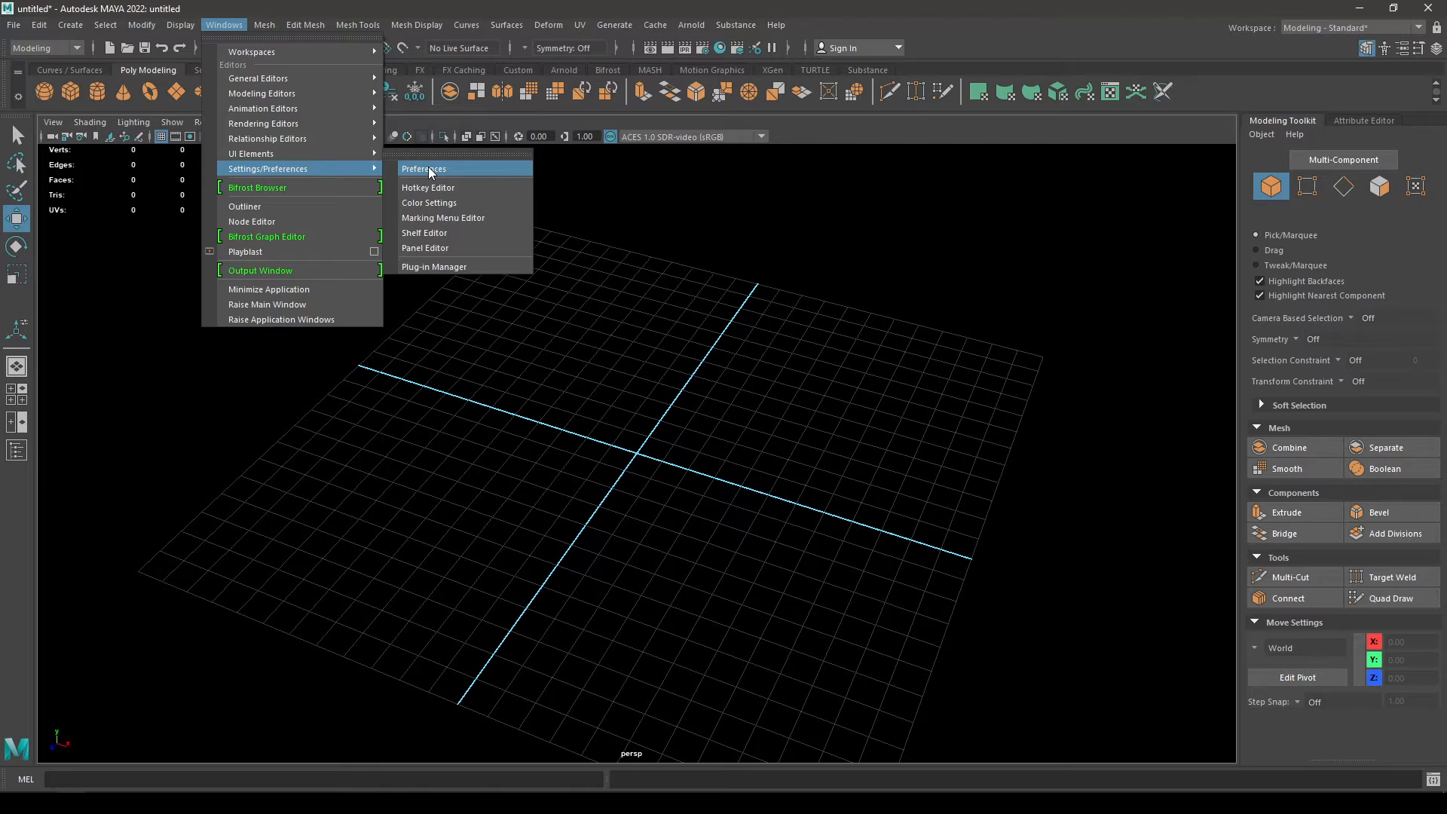
click(424, 169)
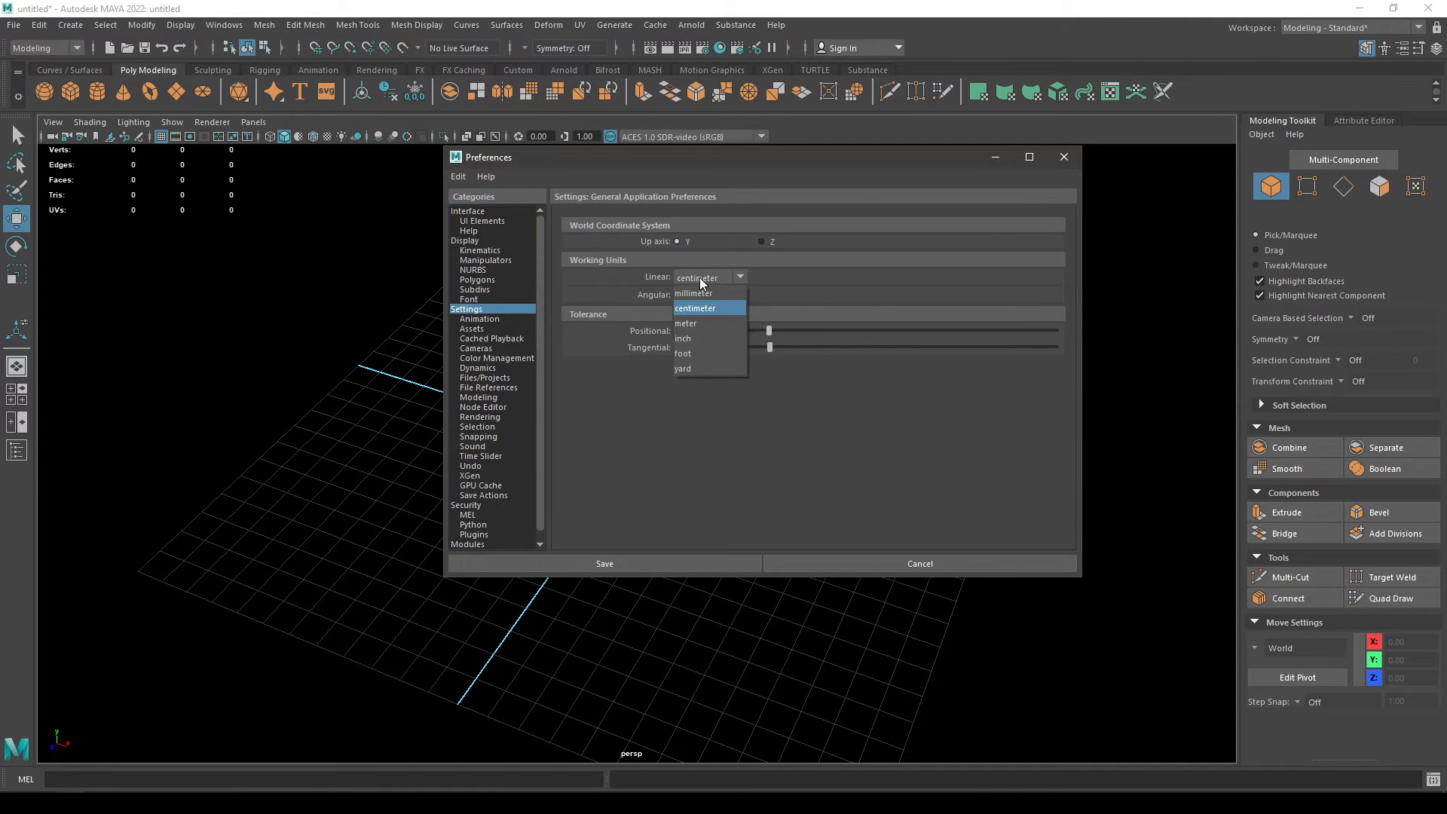
click(685, 323)
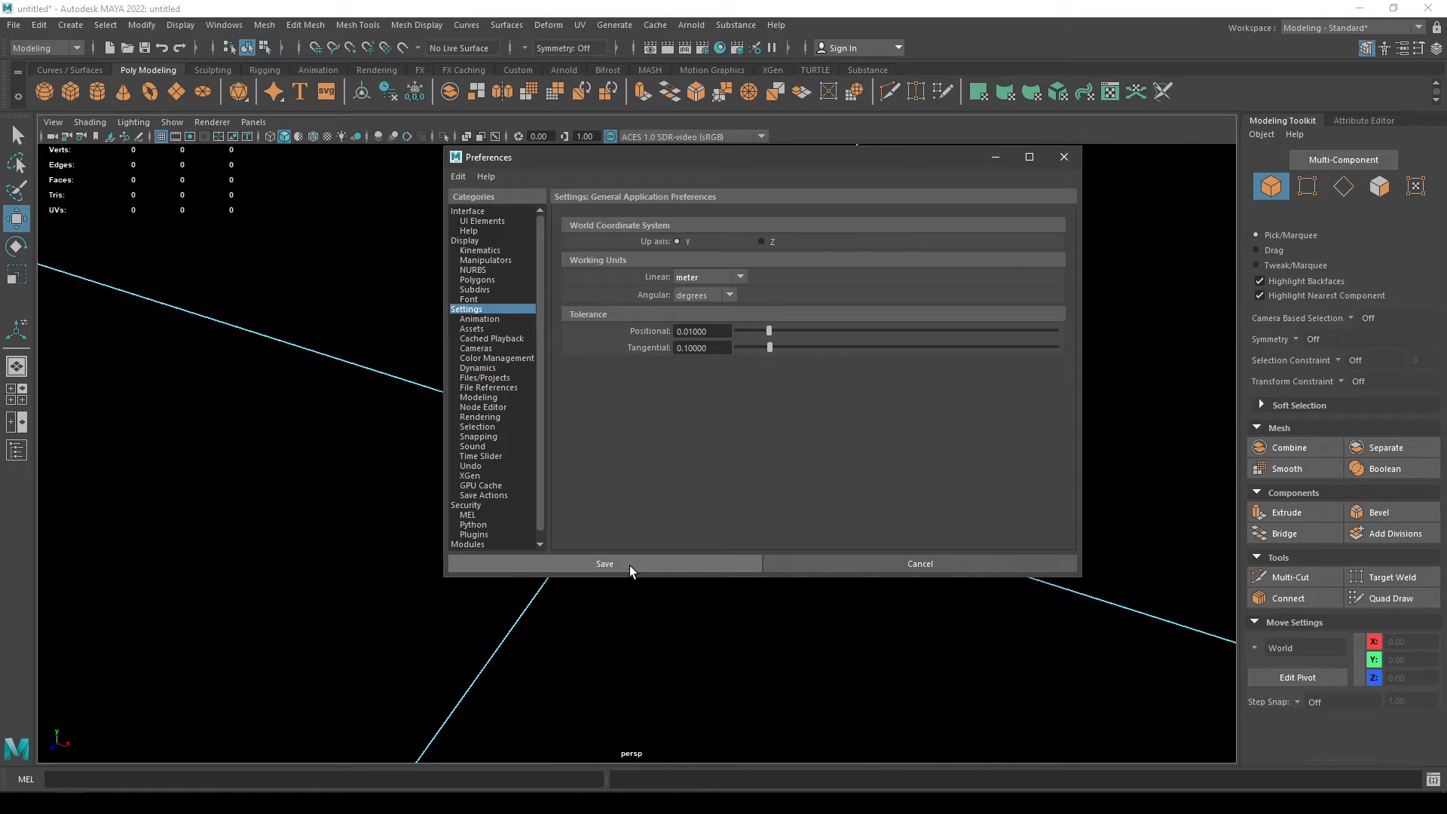
click(604, 563)
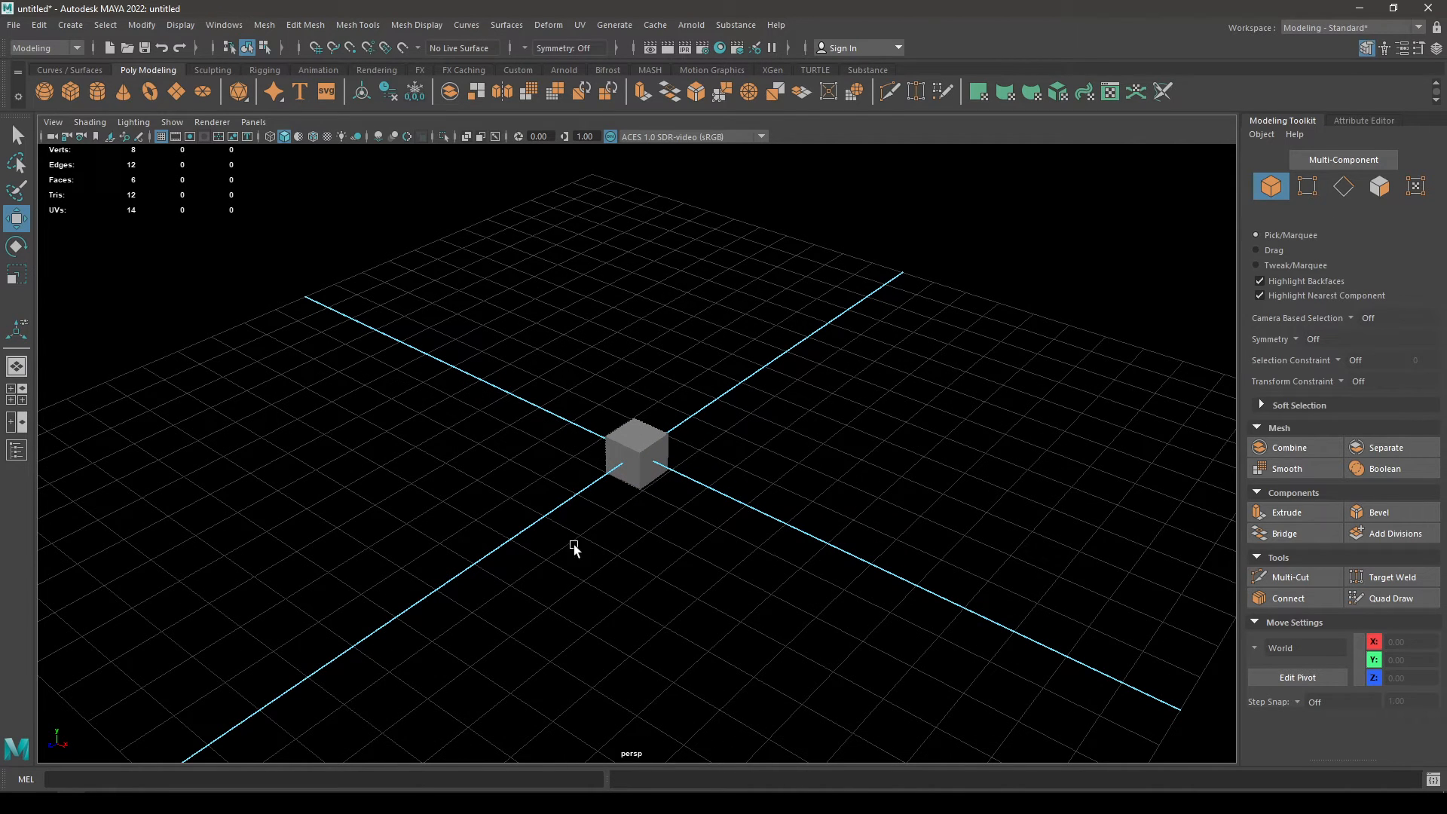
click(17, 449)
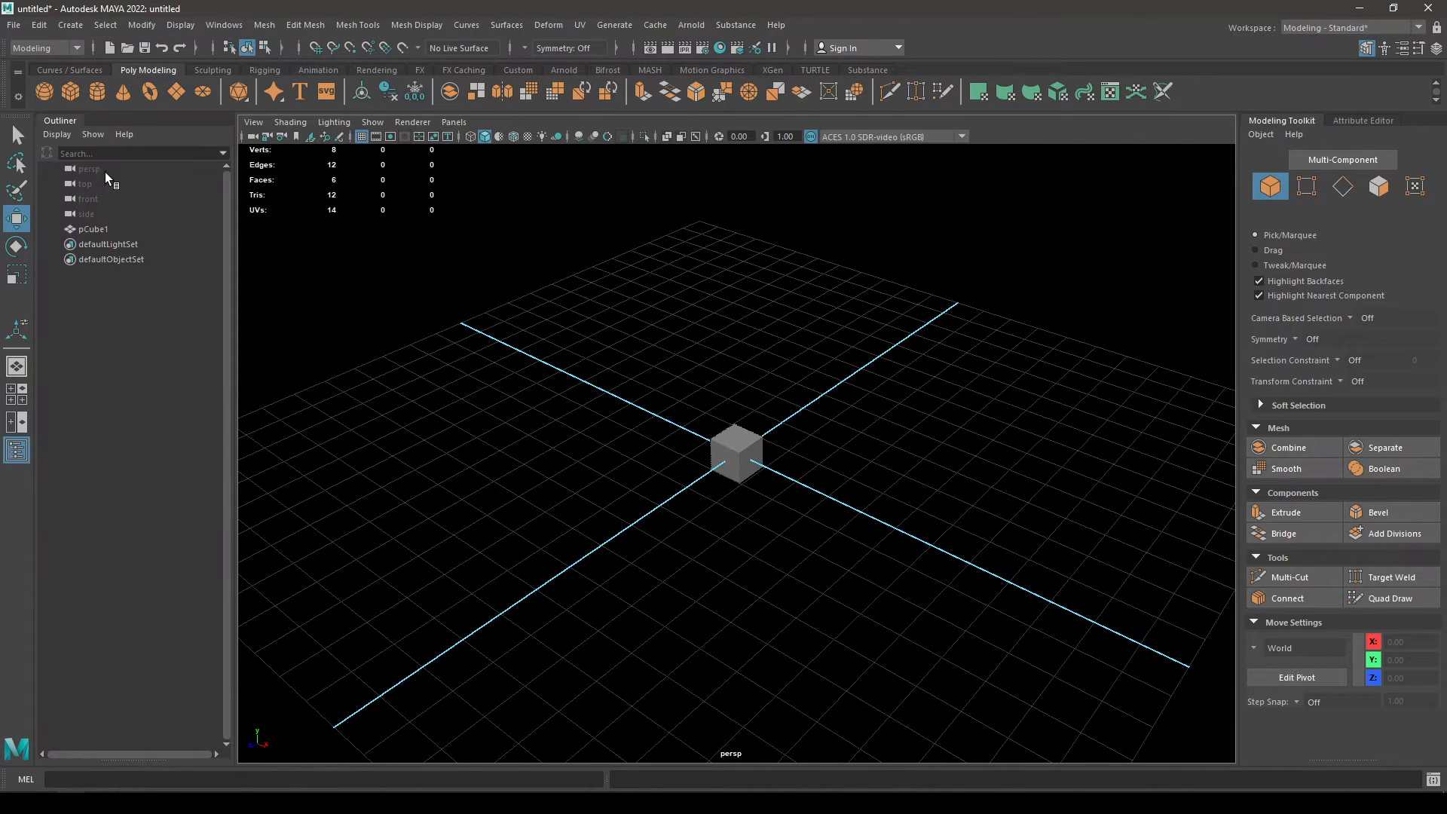
Review the perspective camera's attributes, then select pCube1 in the viewport.
click(88, 169)
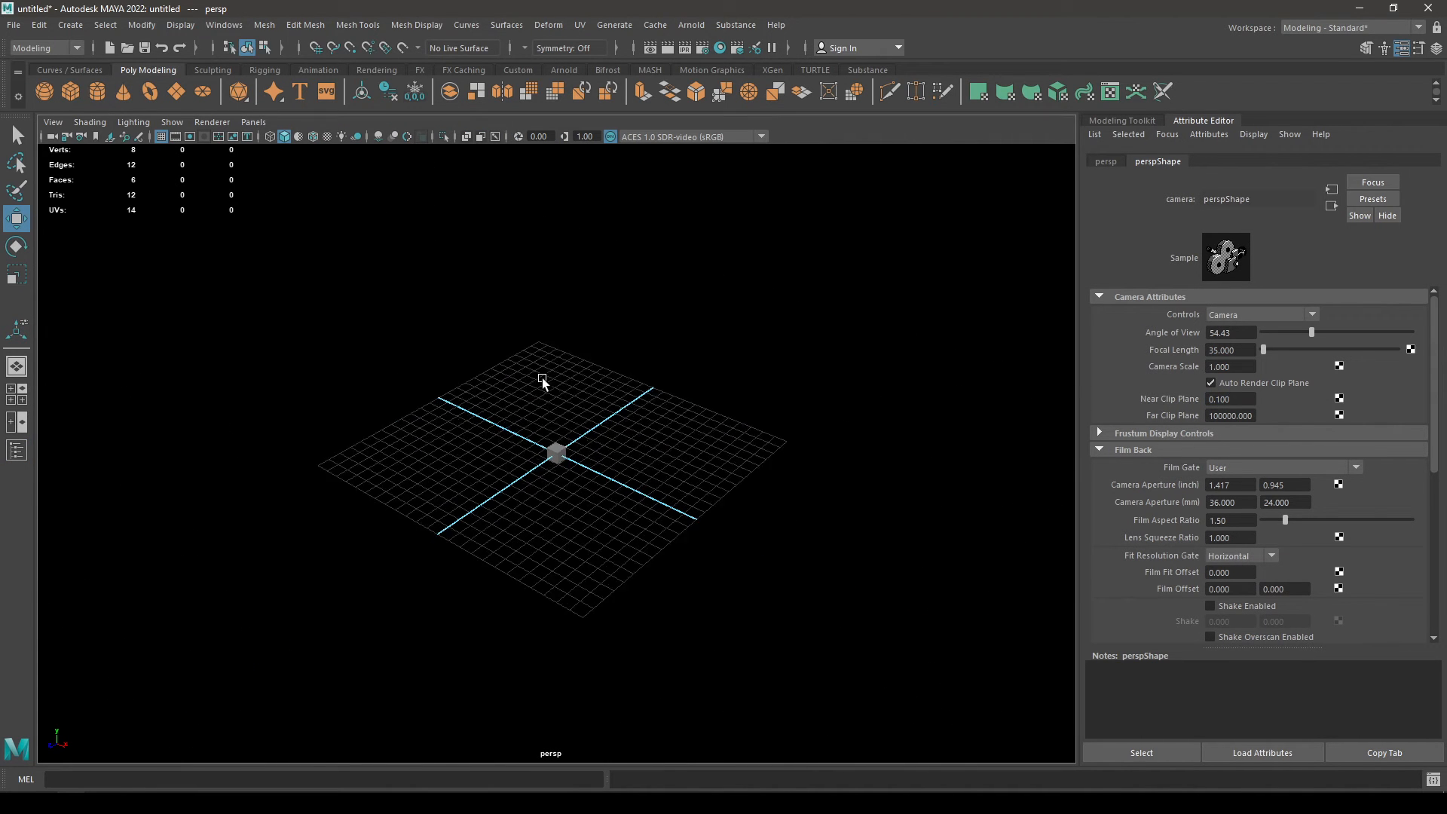
scroll(down, 3)
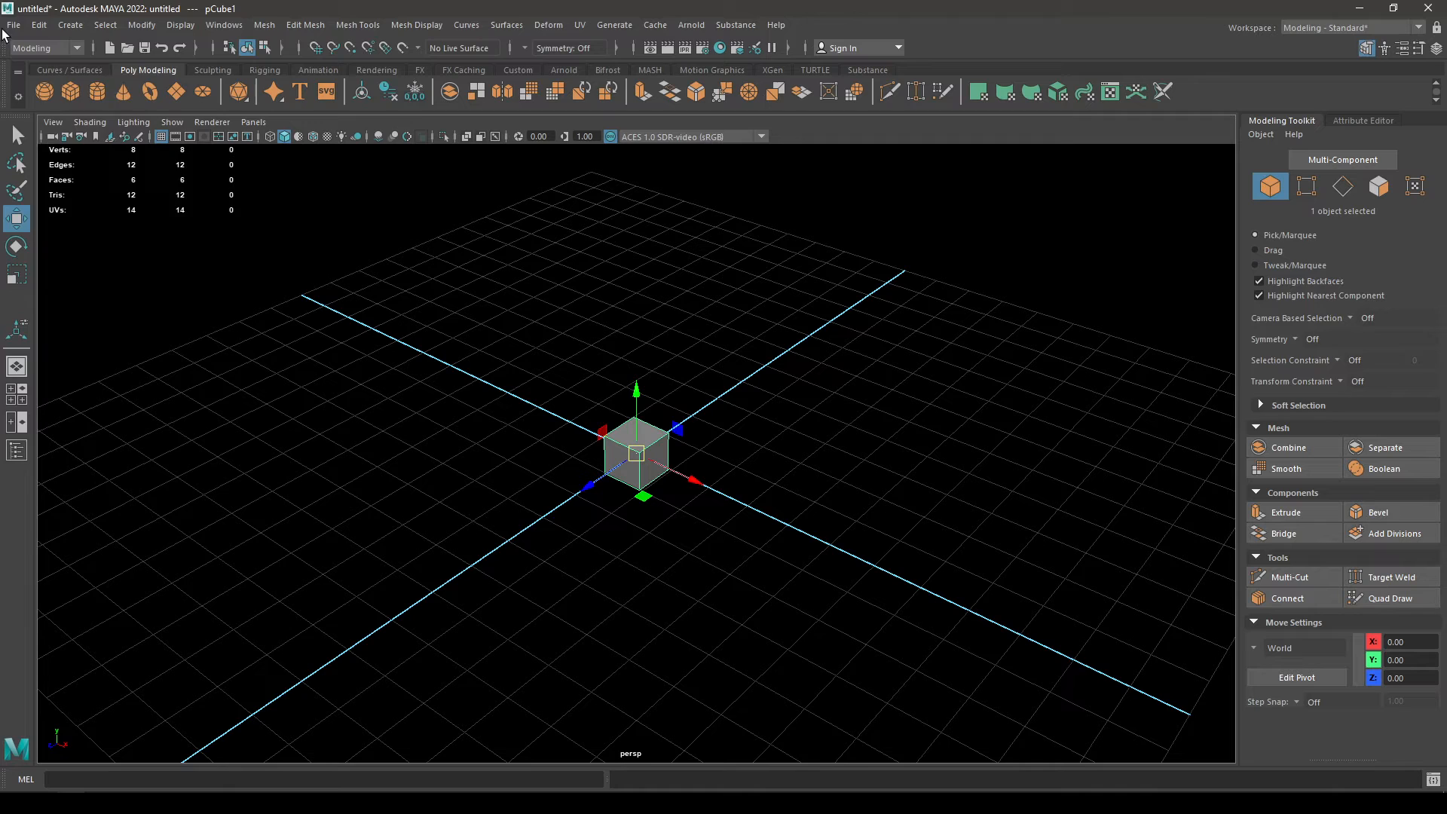
Export Selection to Cube_meter.fbx and reach the Units section of the Advanced Options.
click(12, 24)
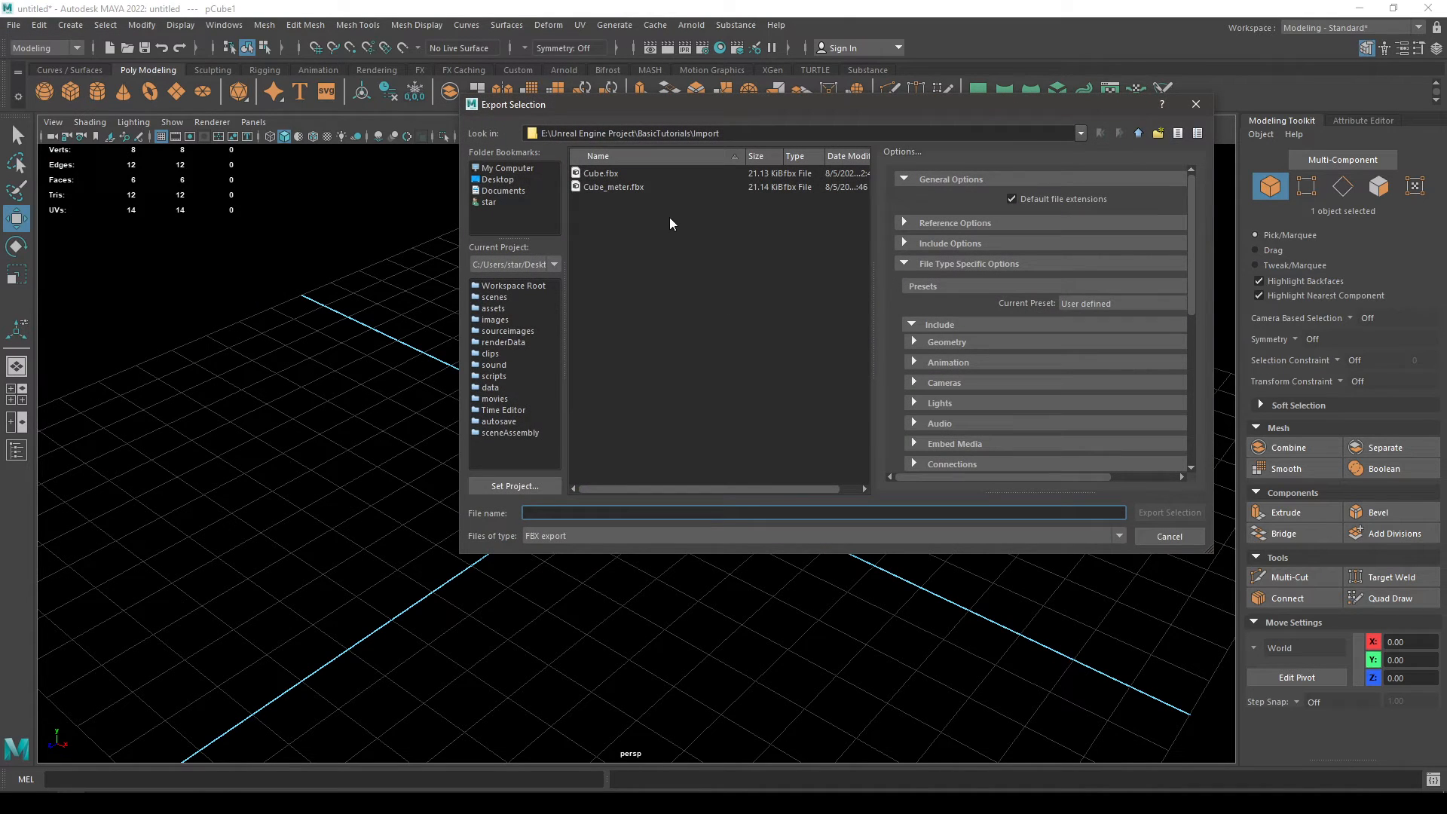
click(614, 187)
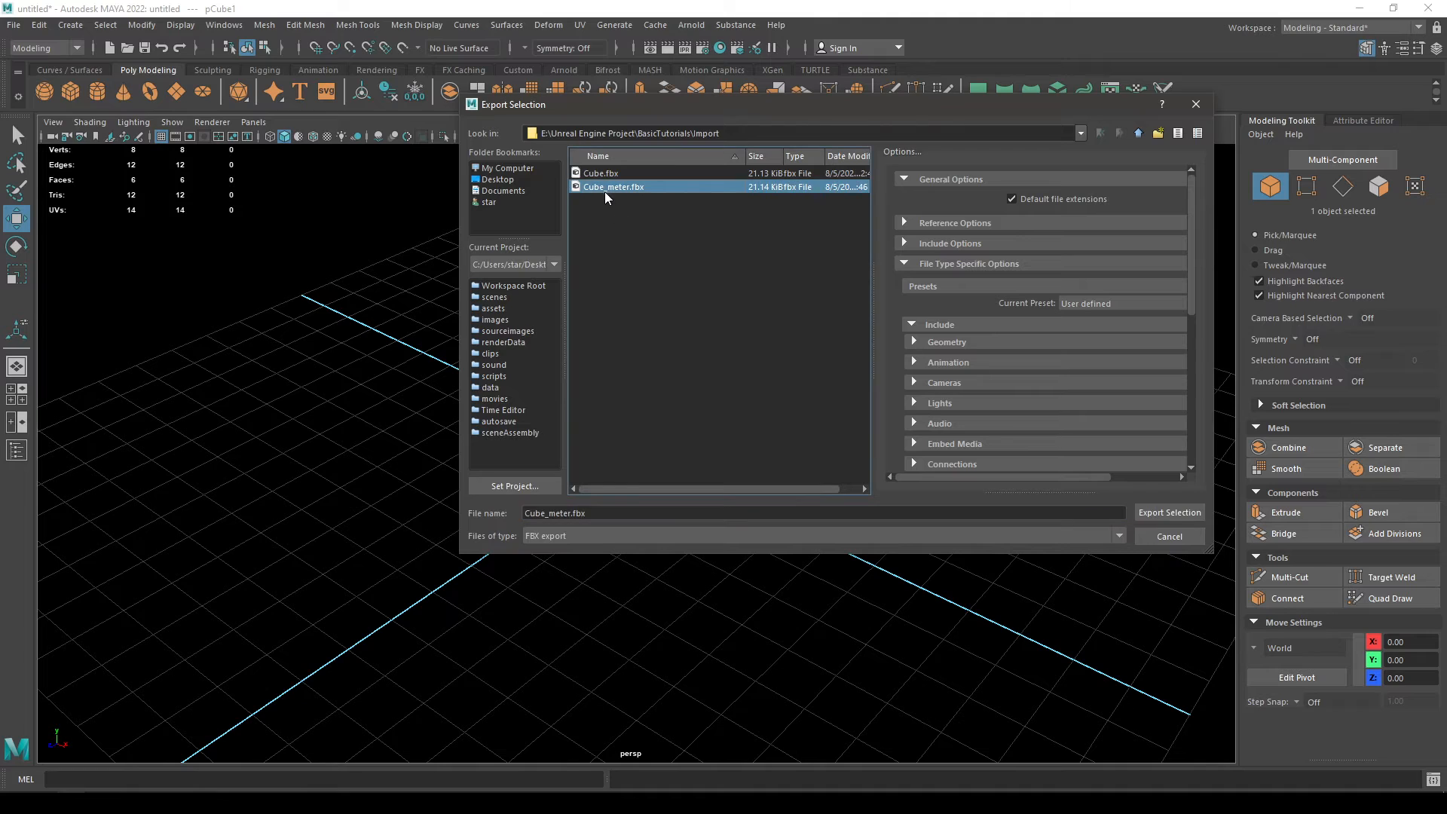
click(623, 513)
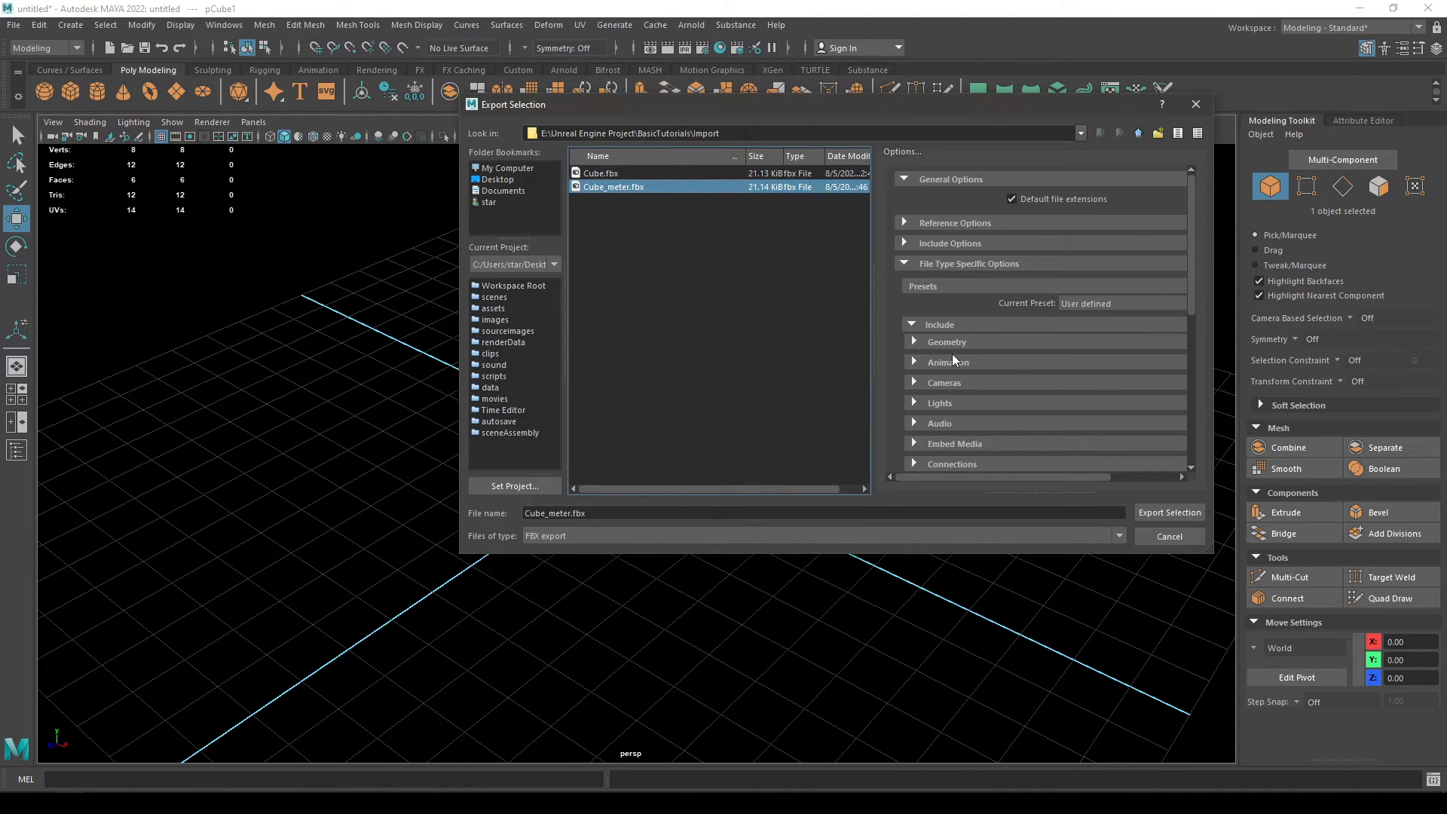
scroll(down, 3)
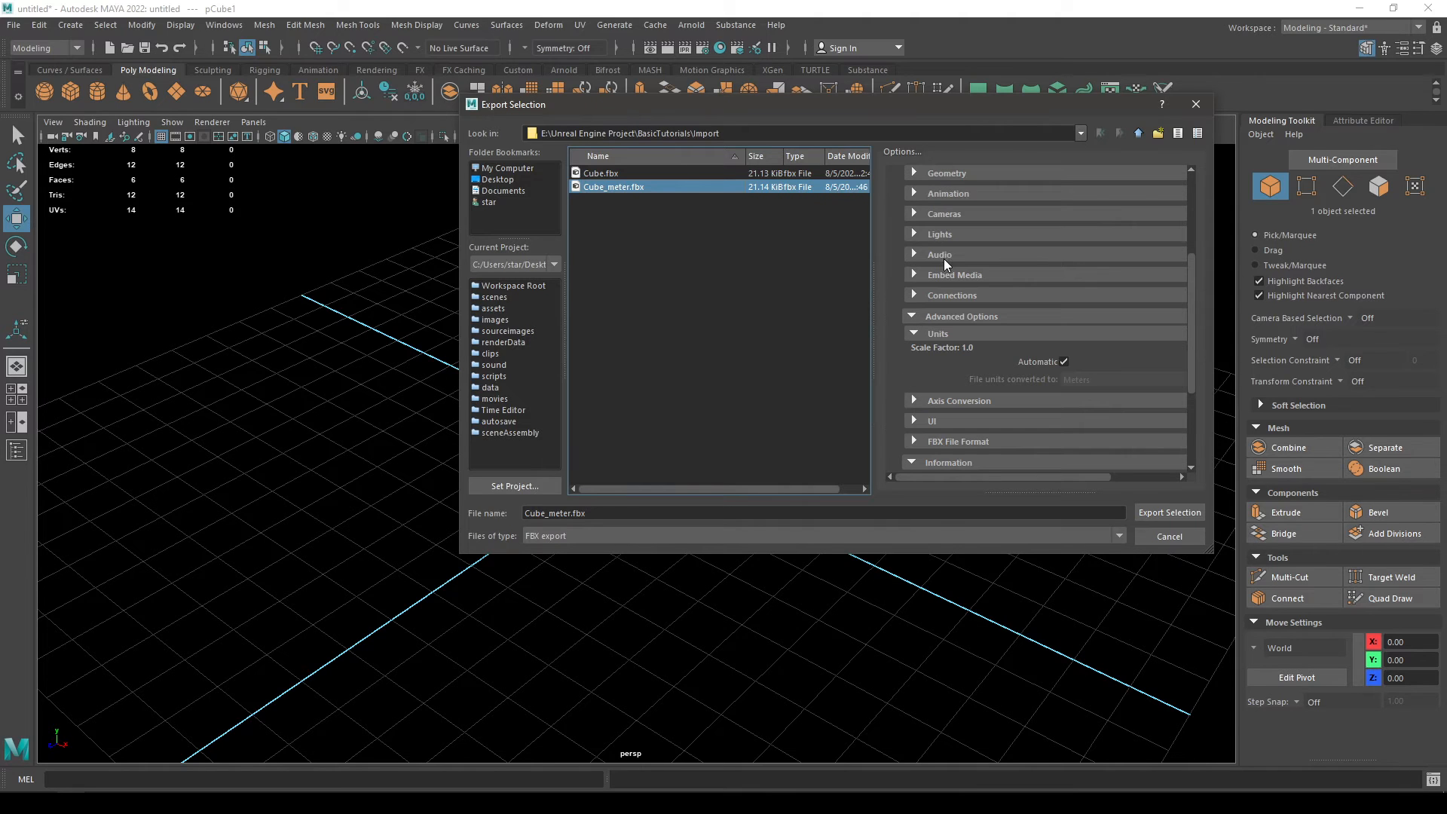
mouse_move(1016, 316)
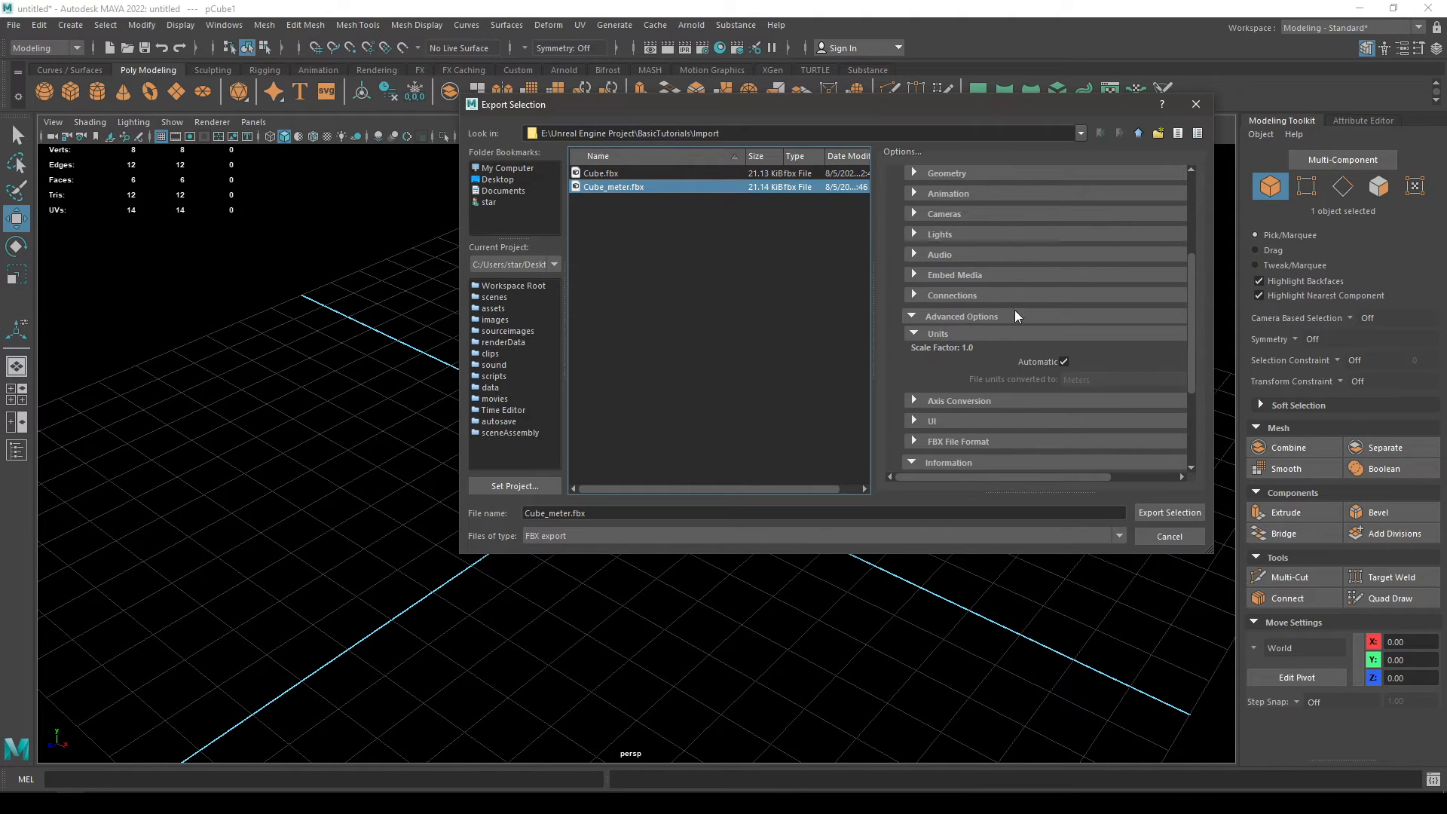
Turn off Automatic units, convert to Centimeters, and export over the existing Cube_meter.fbx.
click(1064, 362)
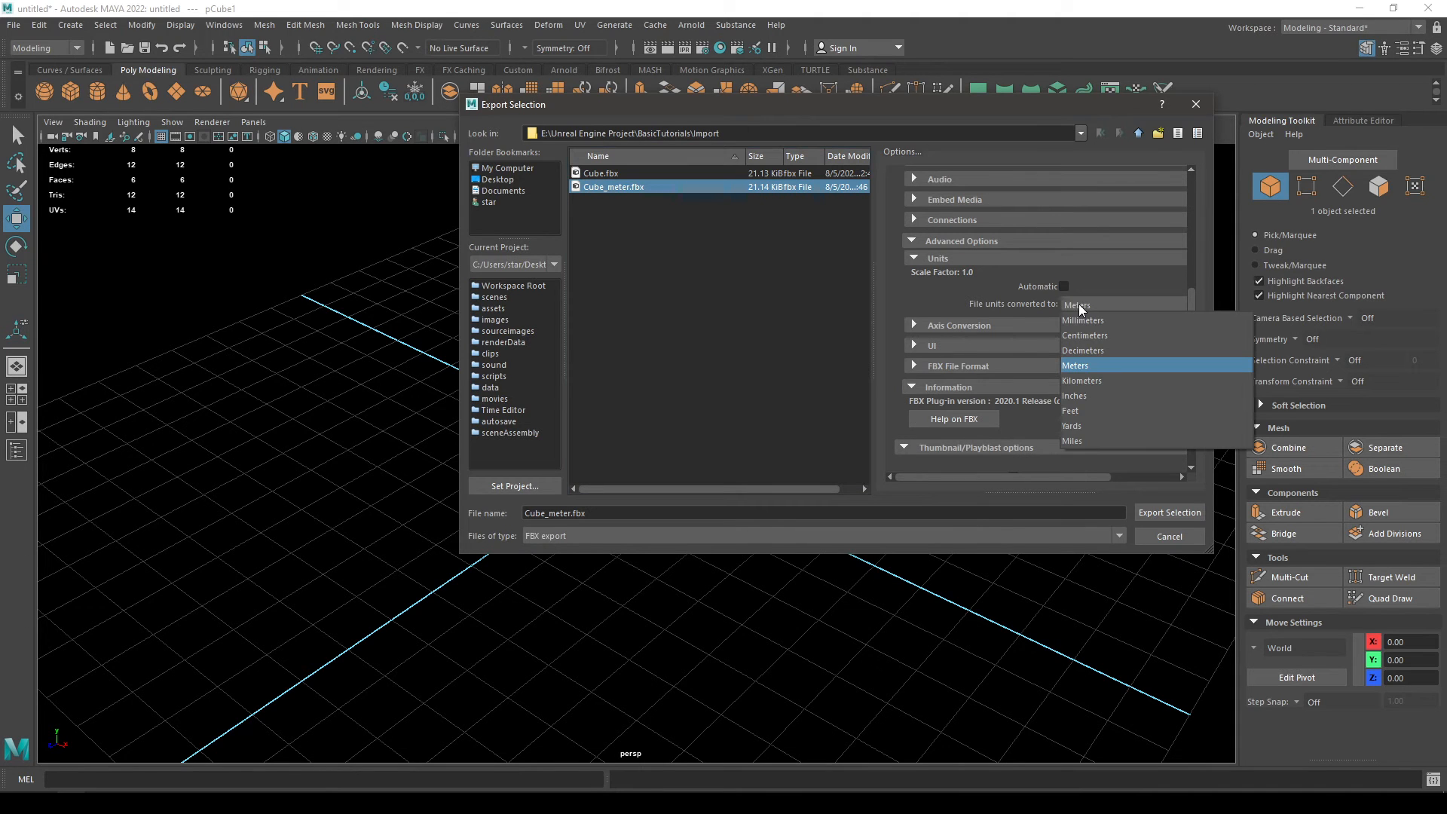
click(1086, 335)
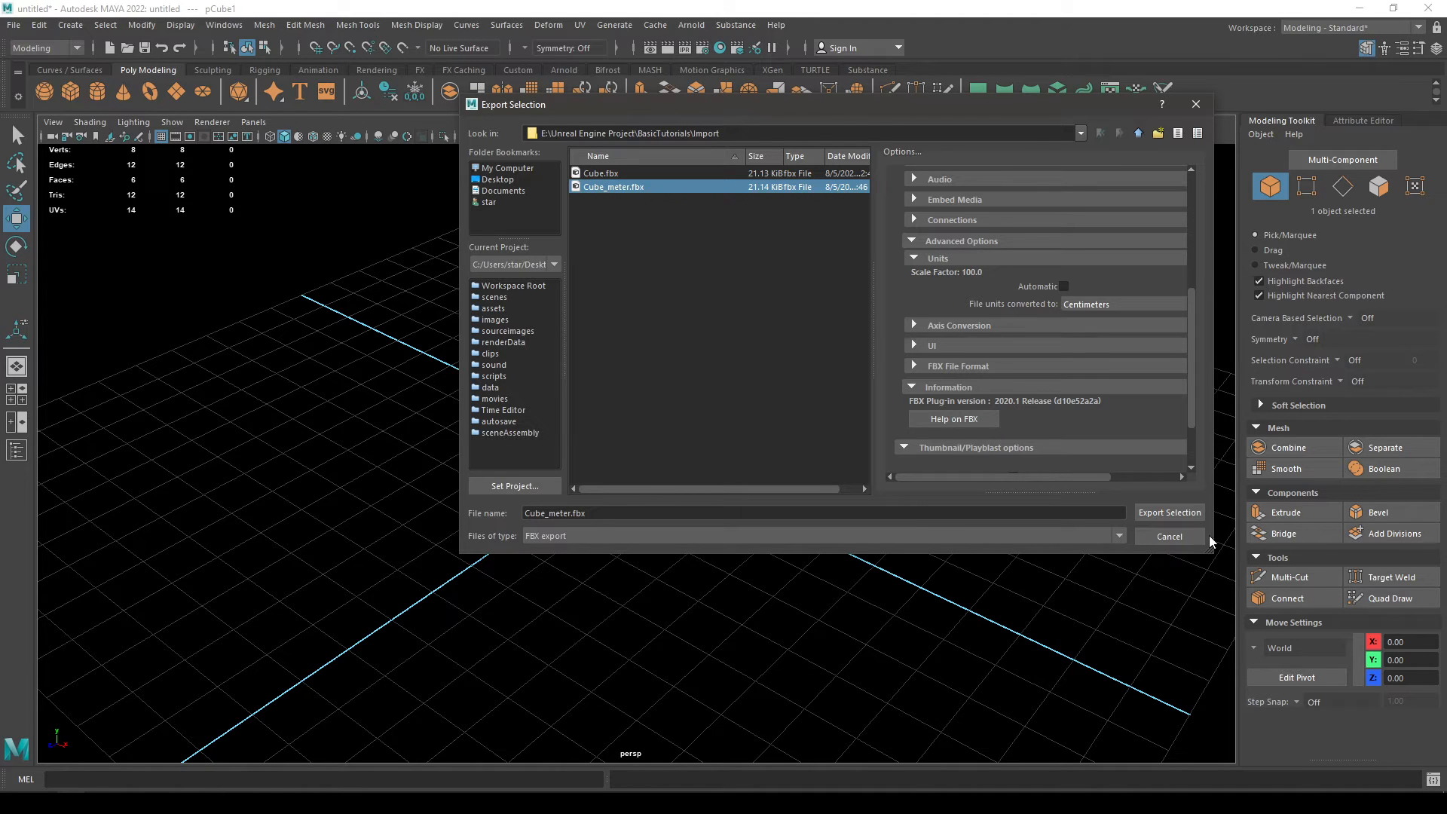
click(1170, 512)
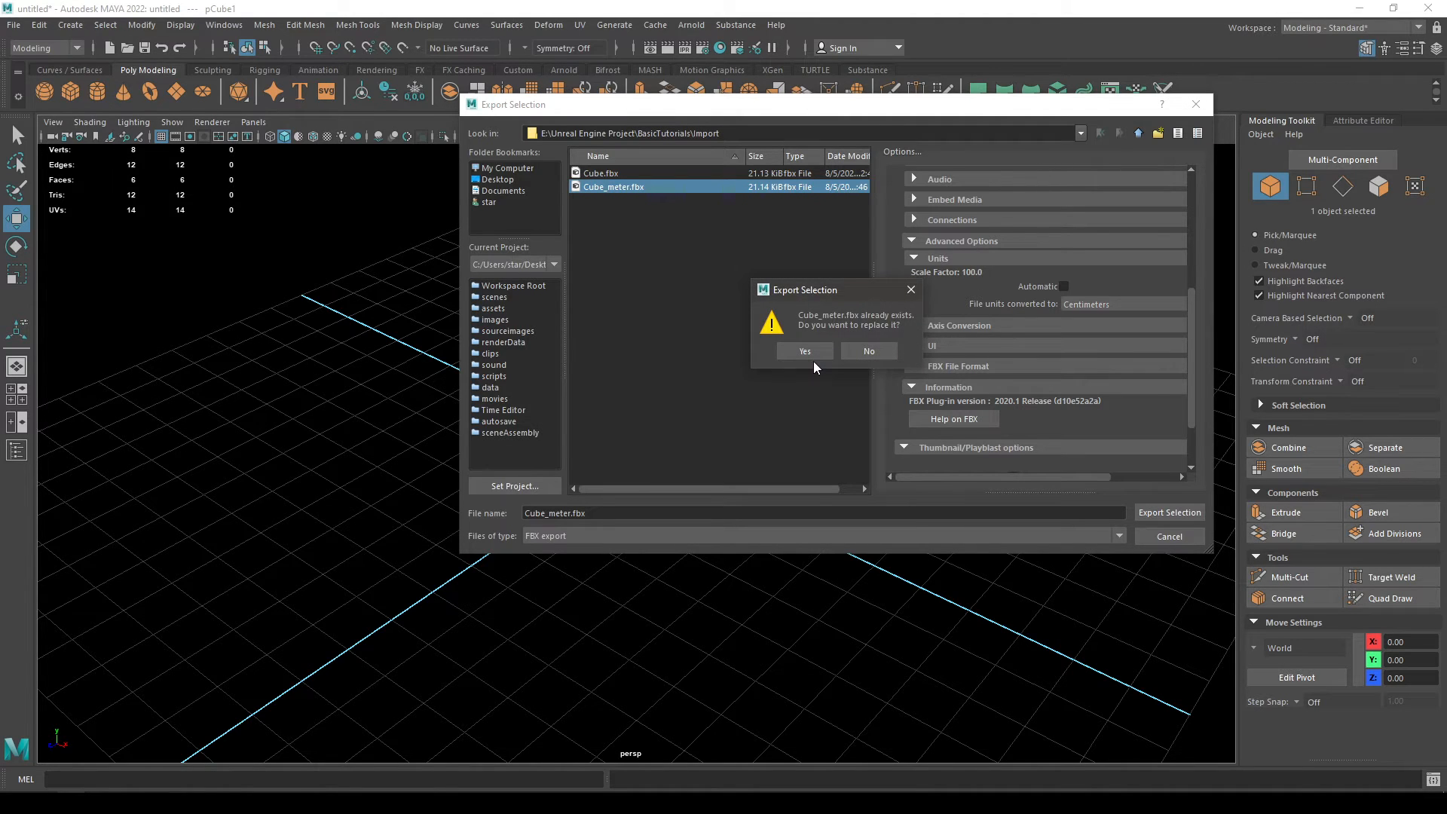
click(804, 351)
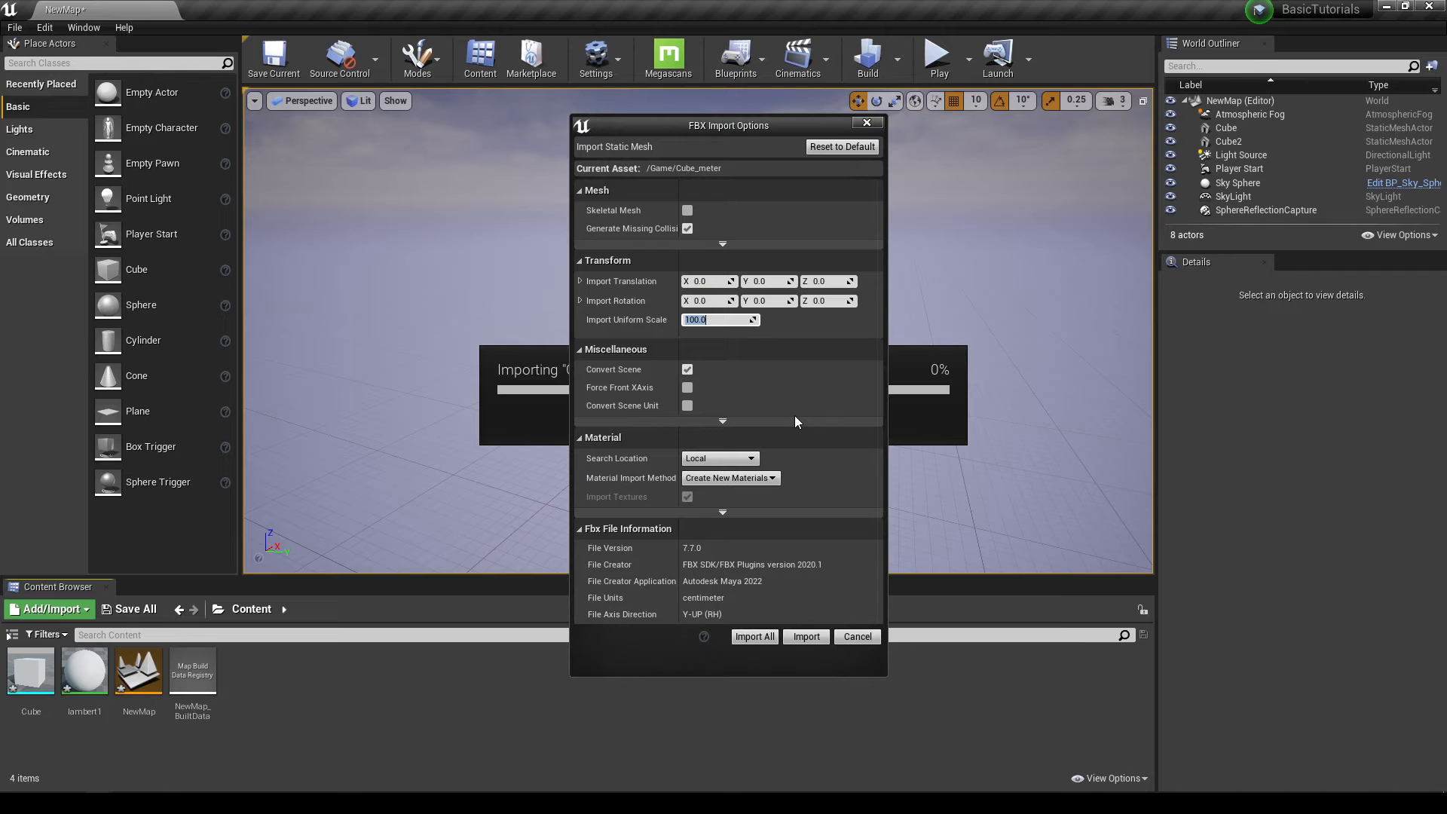
Import Cube_meter with Import Uniform Scale 1.0 and place it in the level.
text(1.0)
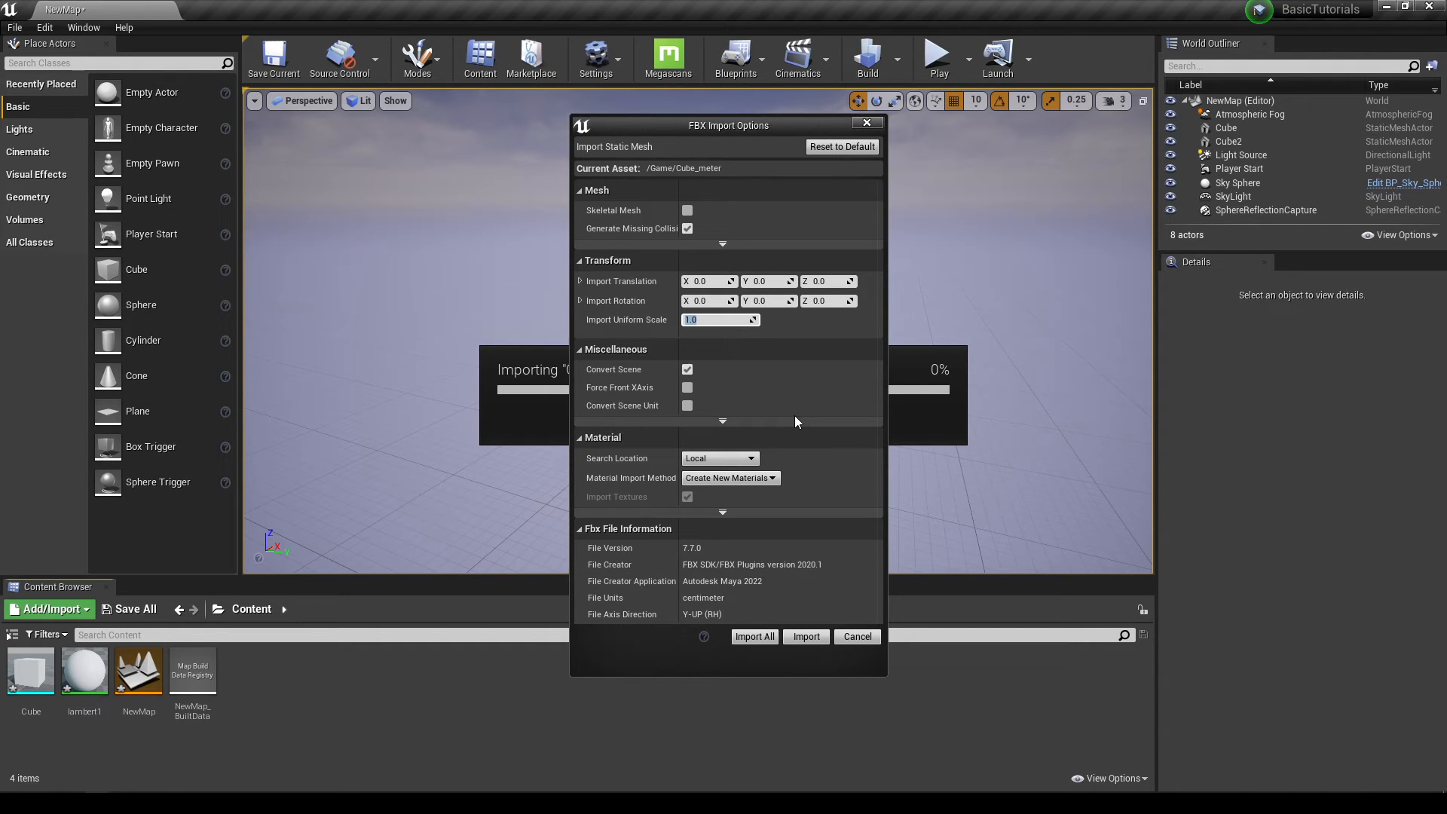
click(807, 636)
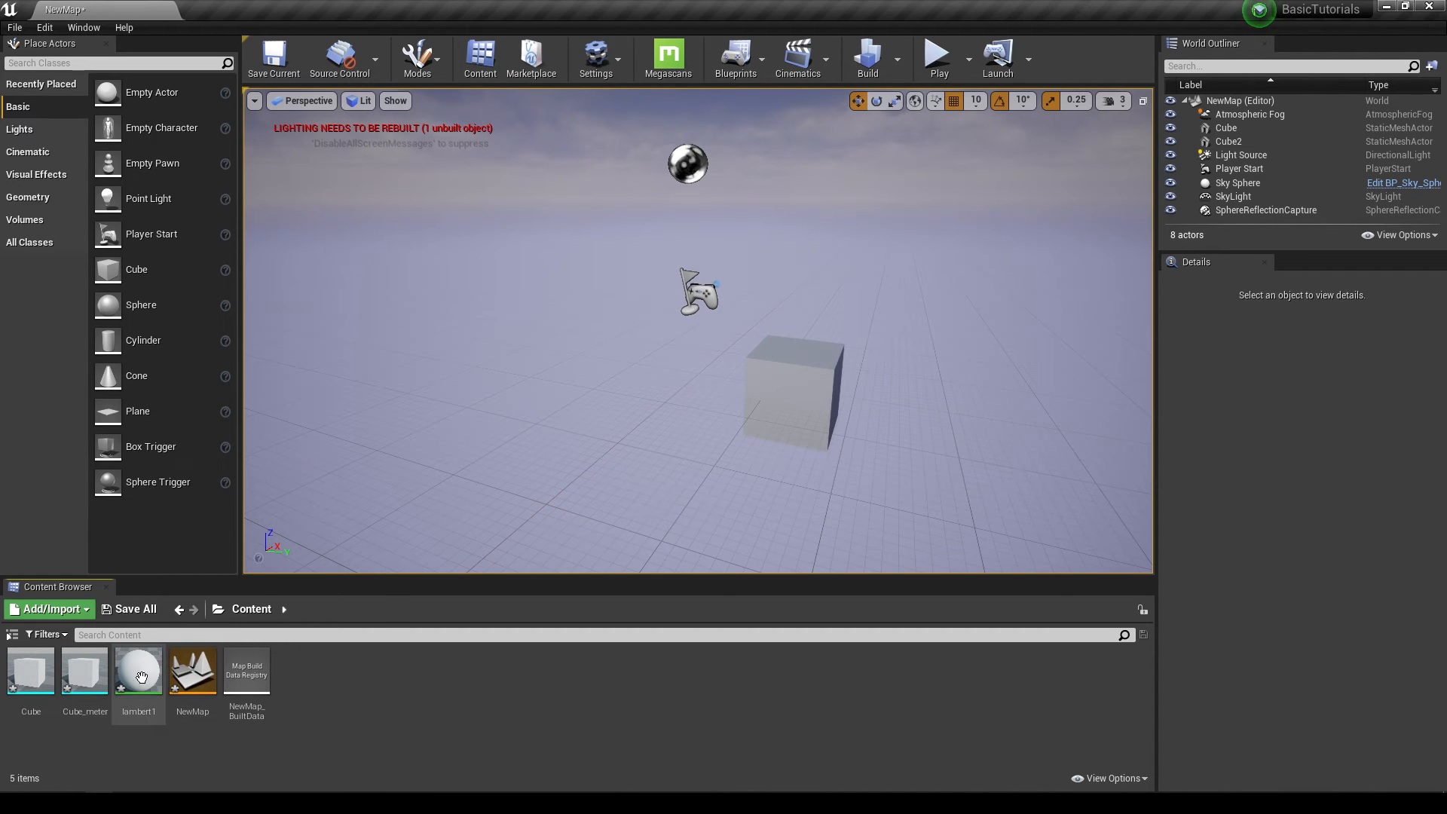
drag(85, 669, 647, 398)
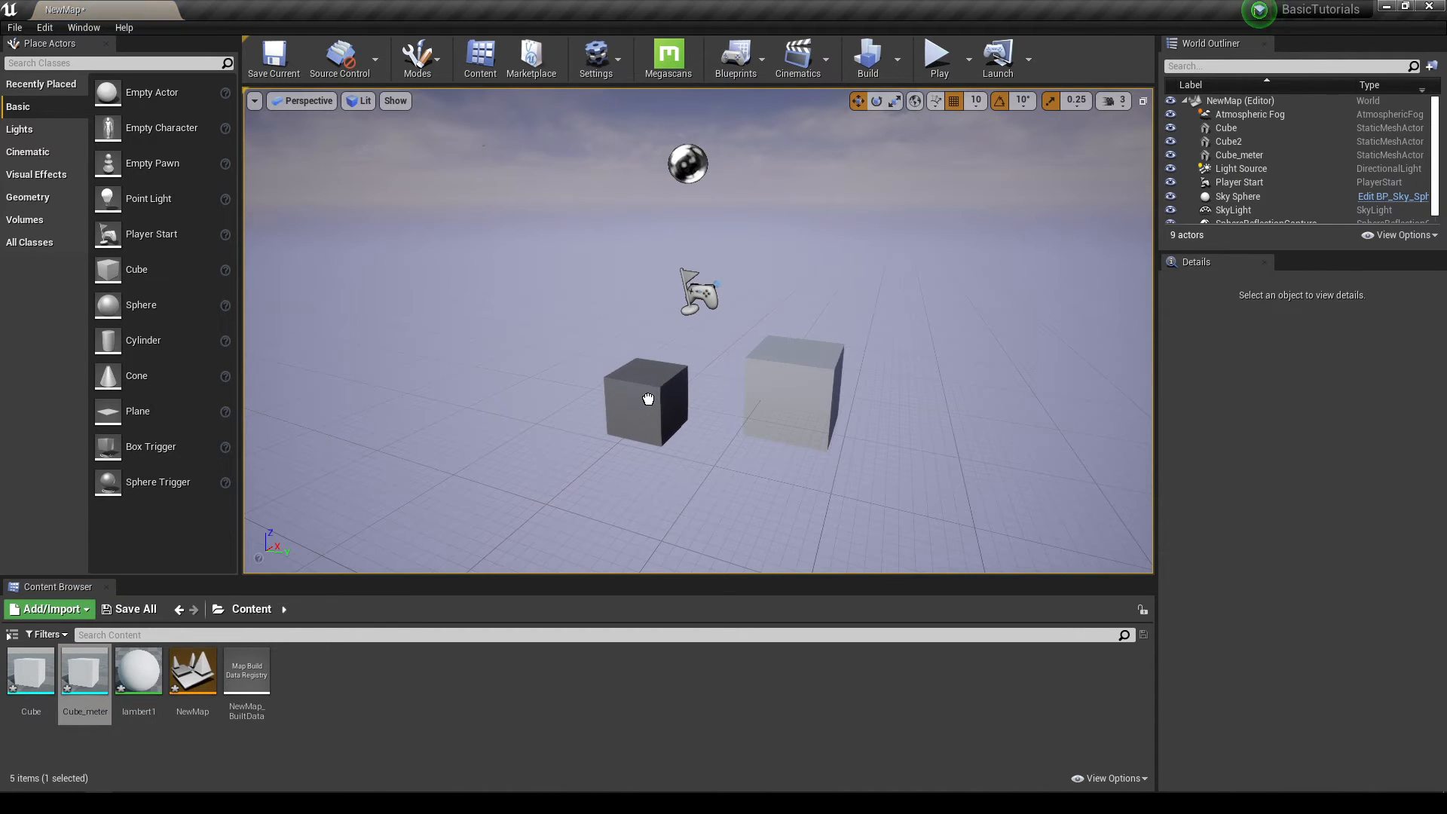
Compare Cube_meter's transform with Cube2 and set its Location to 0,0,0.
click(648, 399)
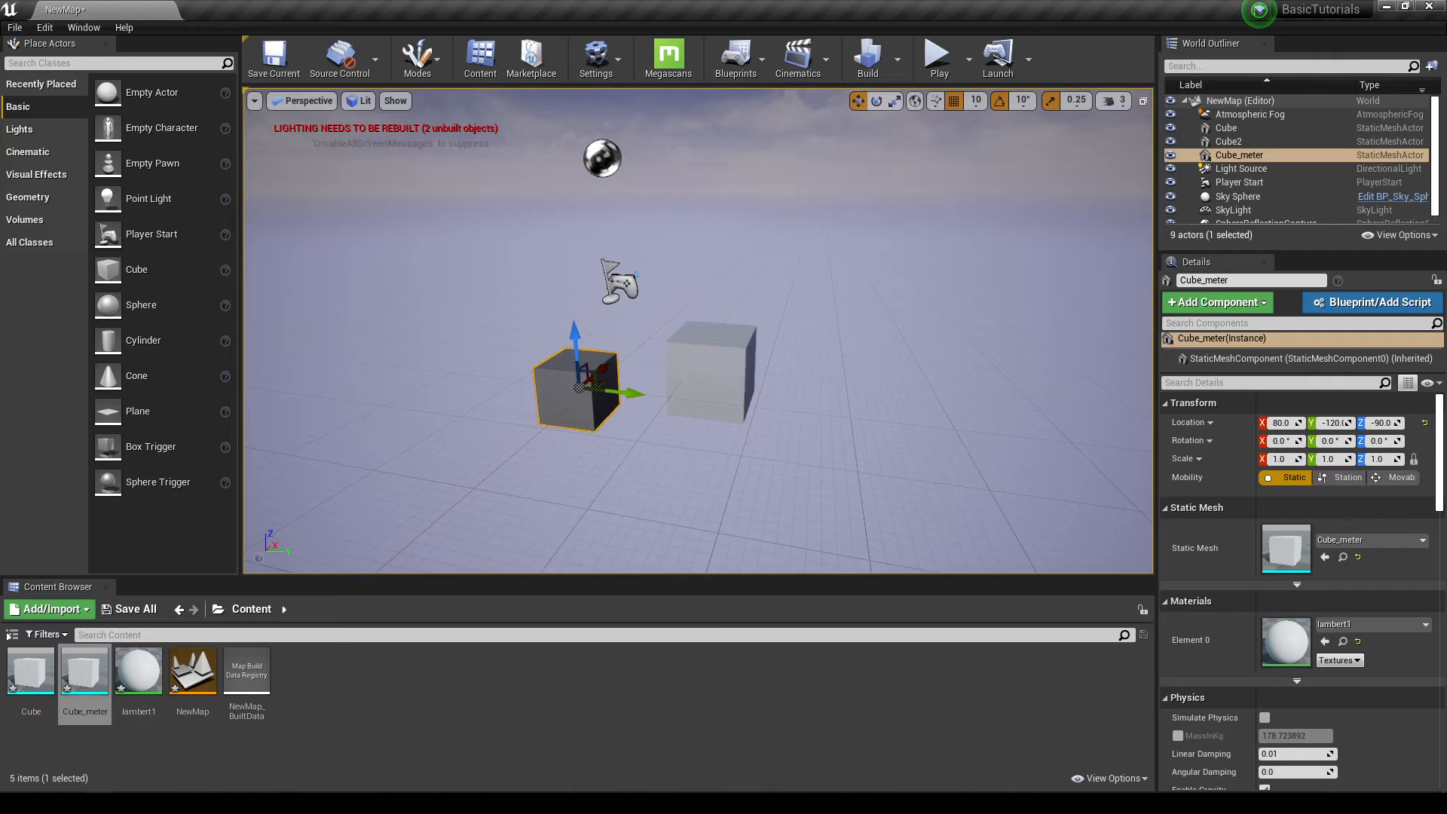
click(1227, 141)
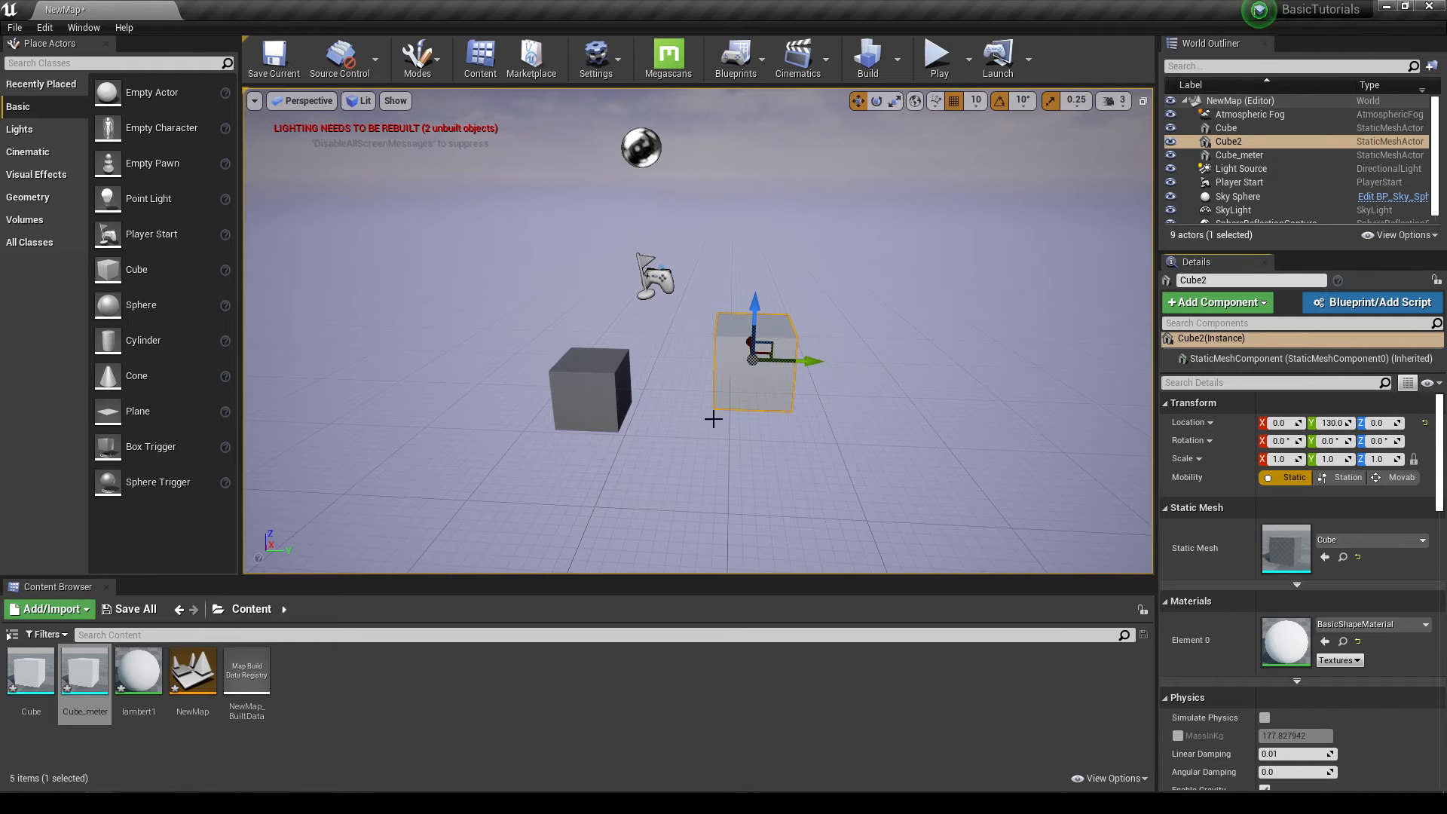
click(1238, 154)
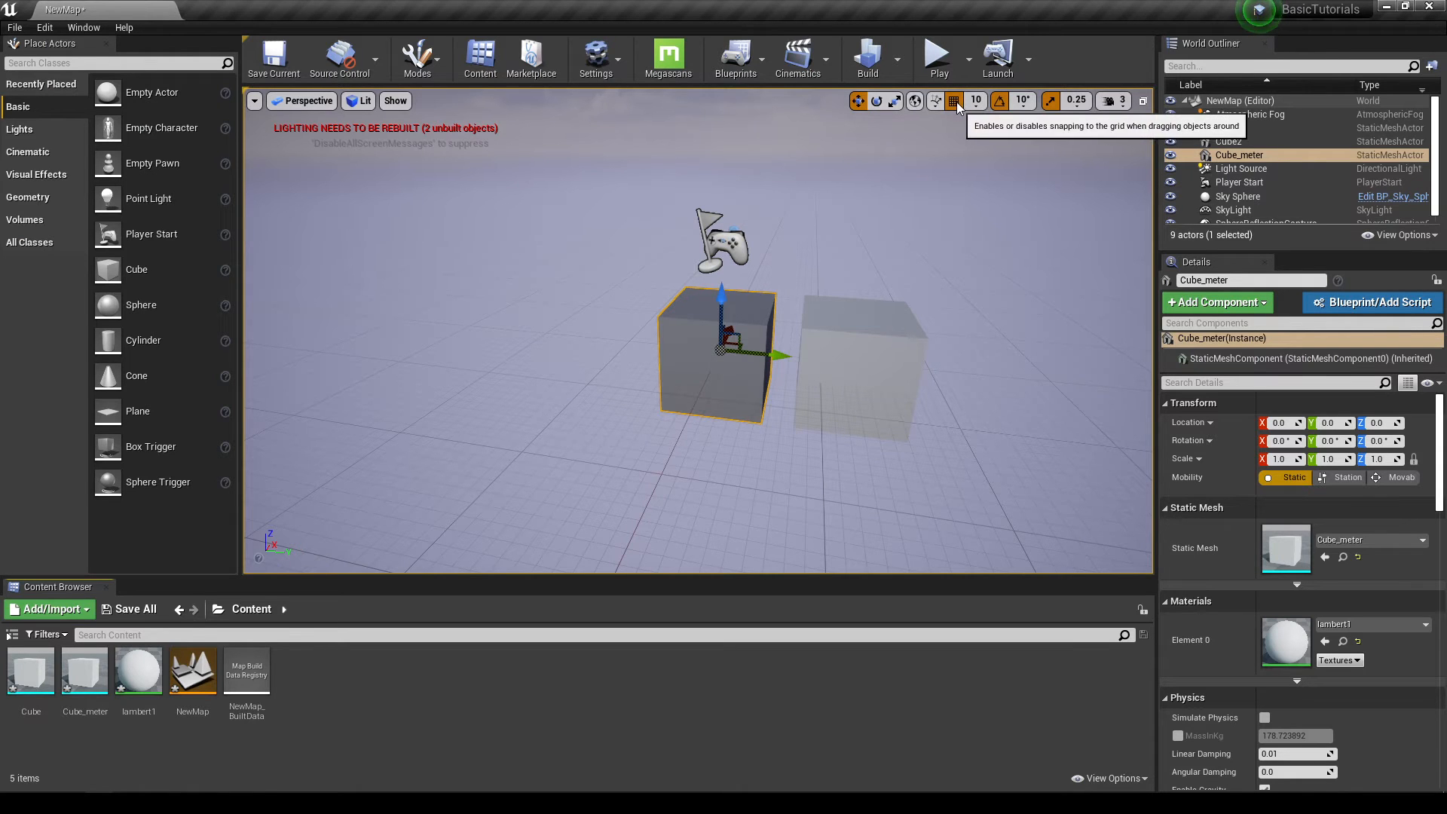
mouse_move(977, 106)
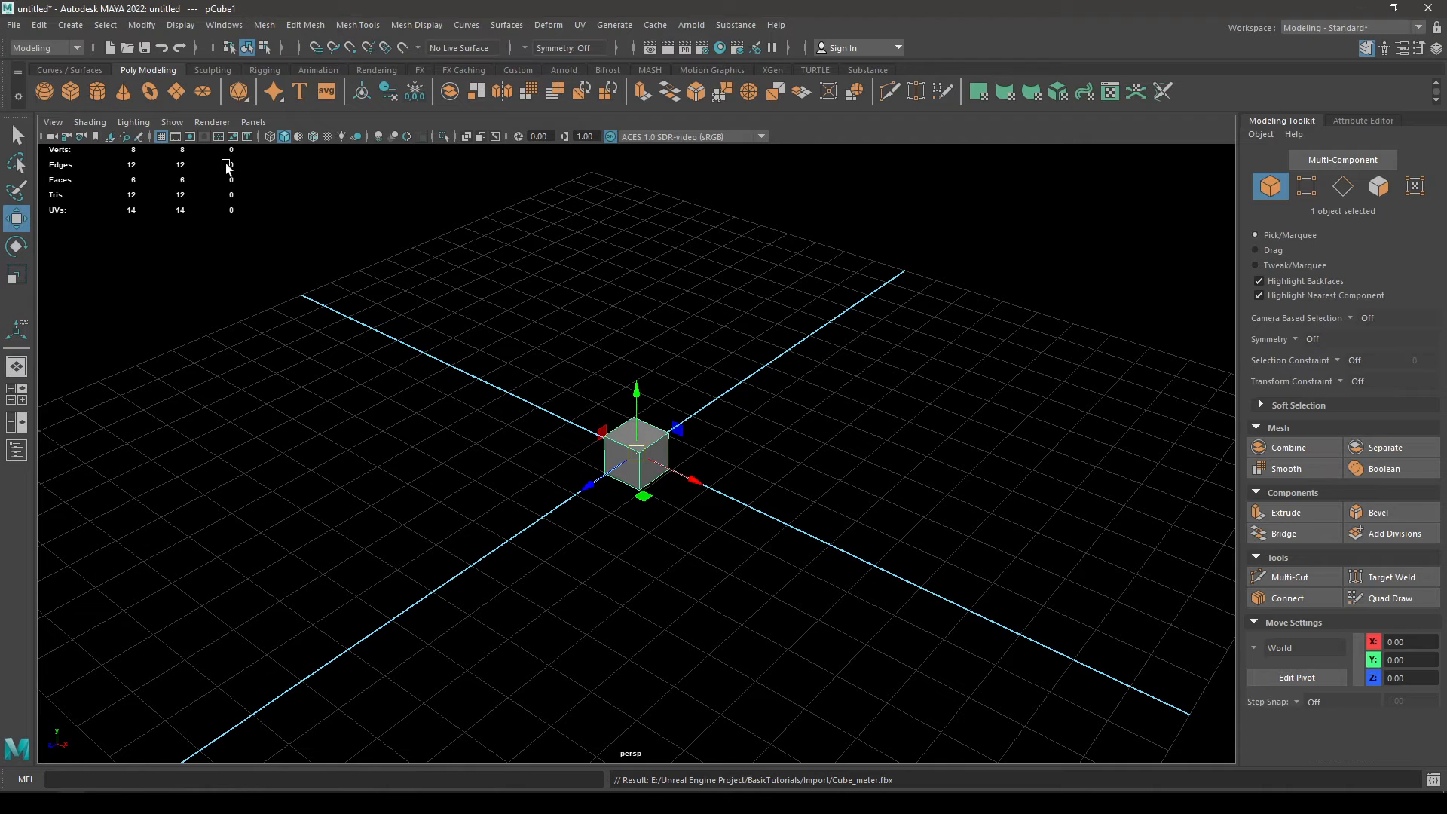
In Grid Options set Length and width 1000, grid lines every 10, Subdivisions 1, and apply.
click(159, 135)
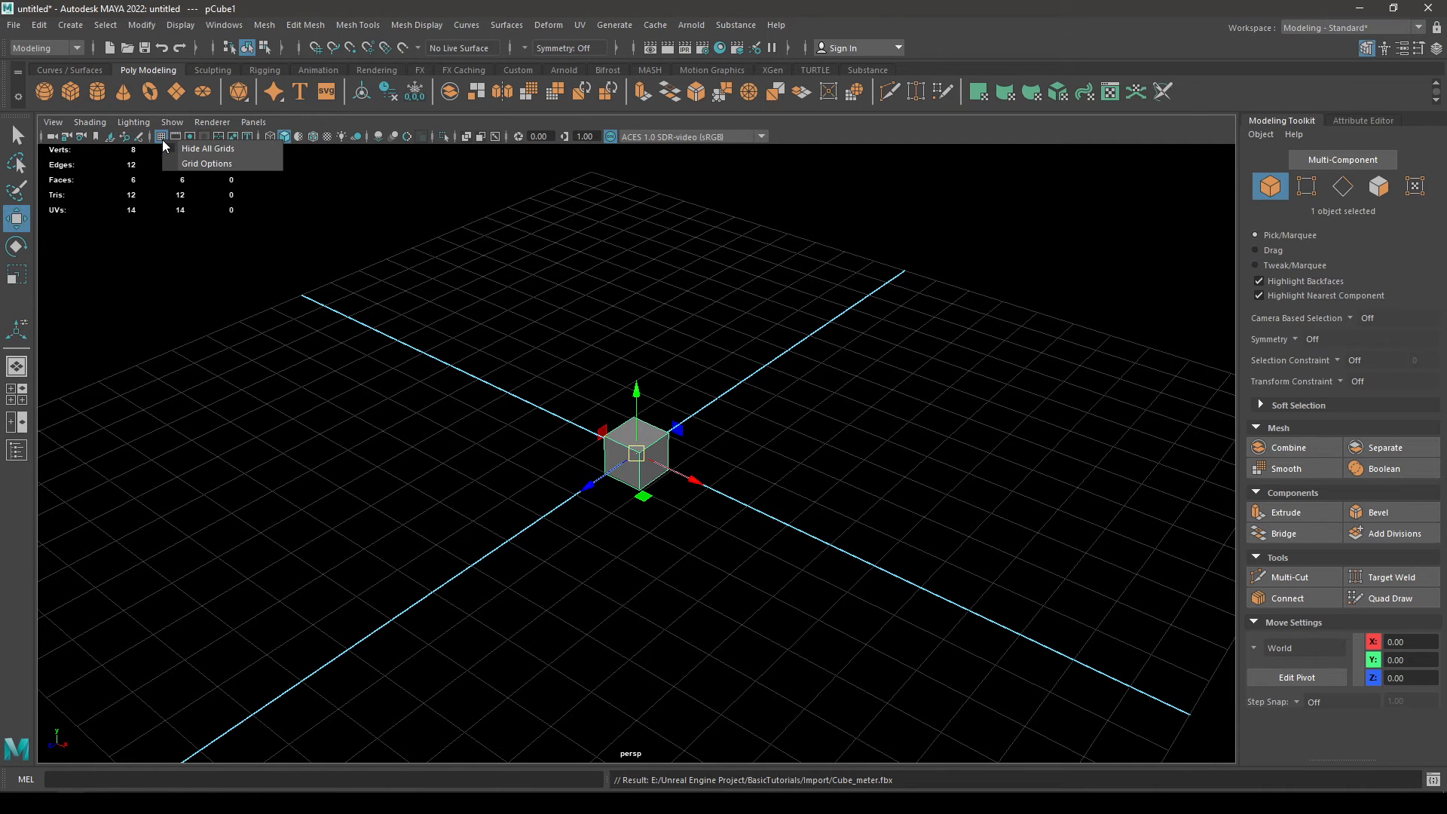
click(207, 163)
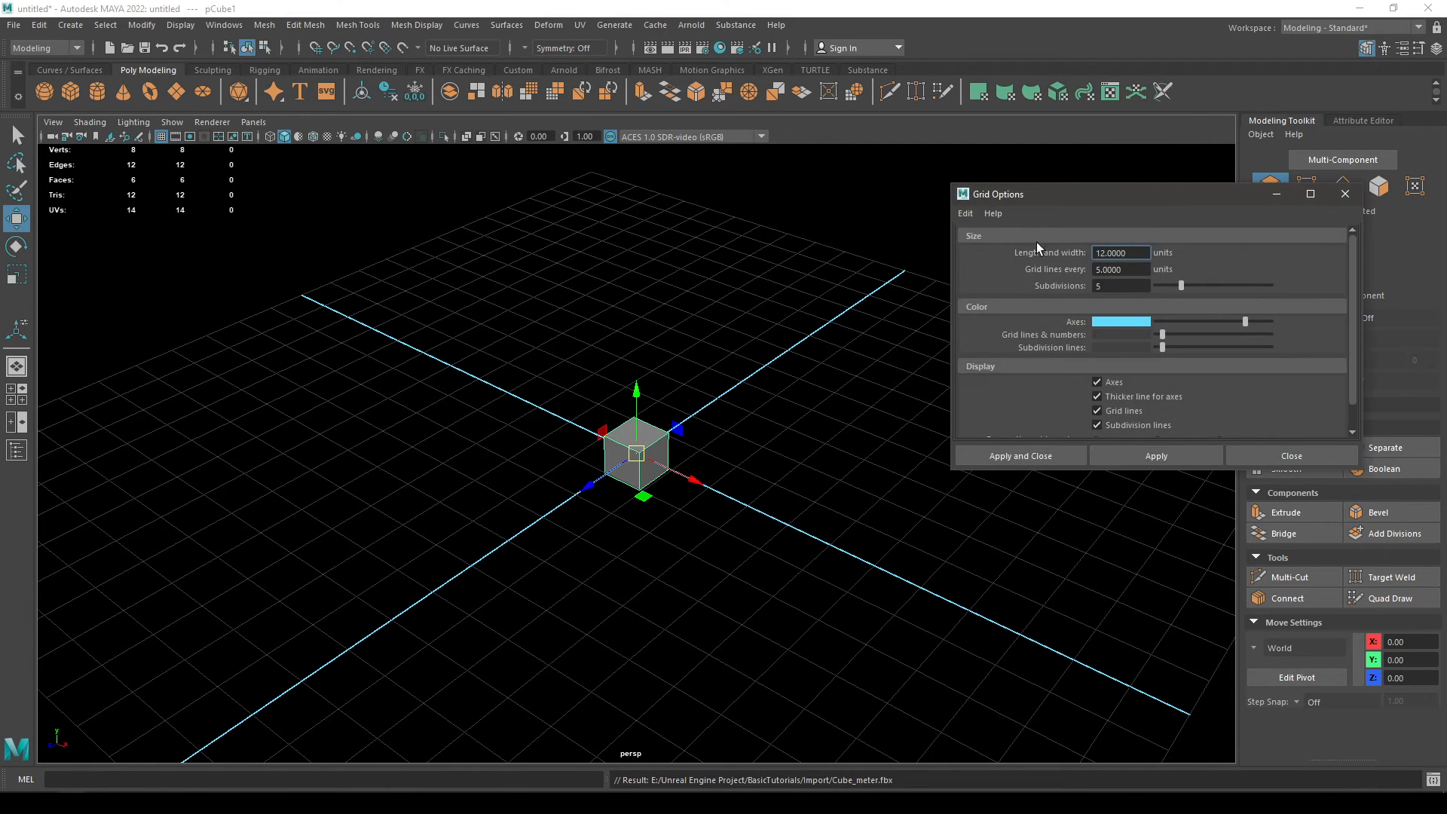
click(1120, 253)
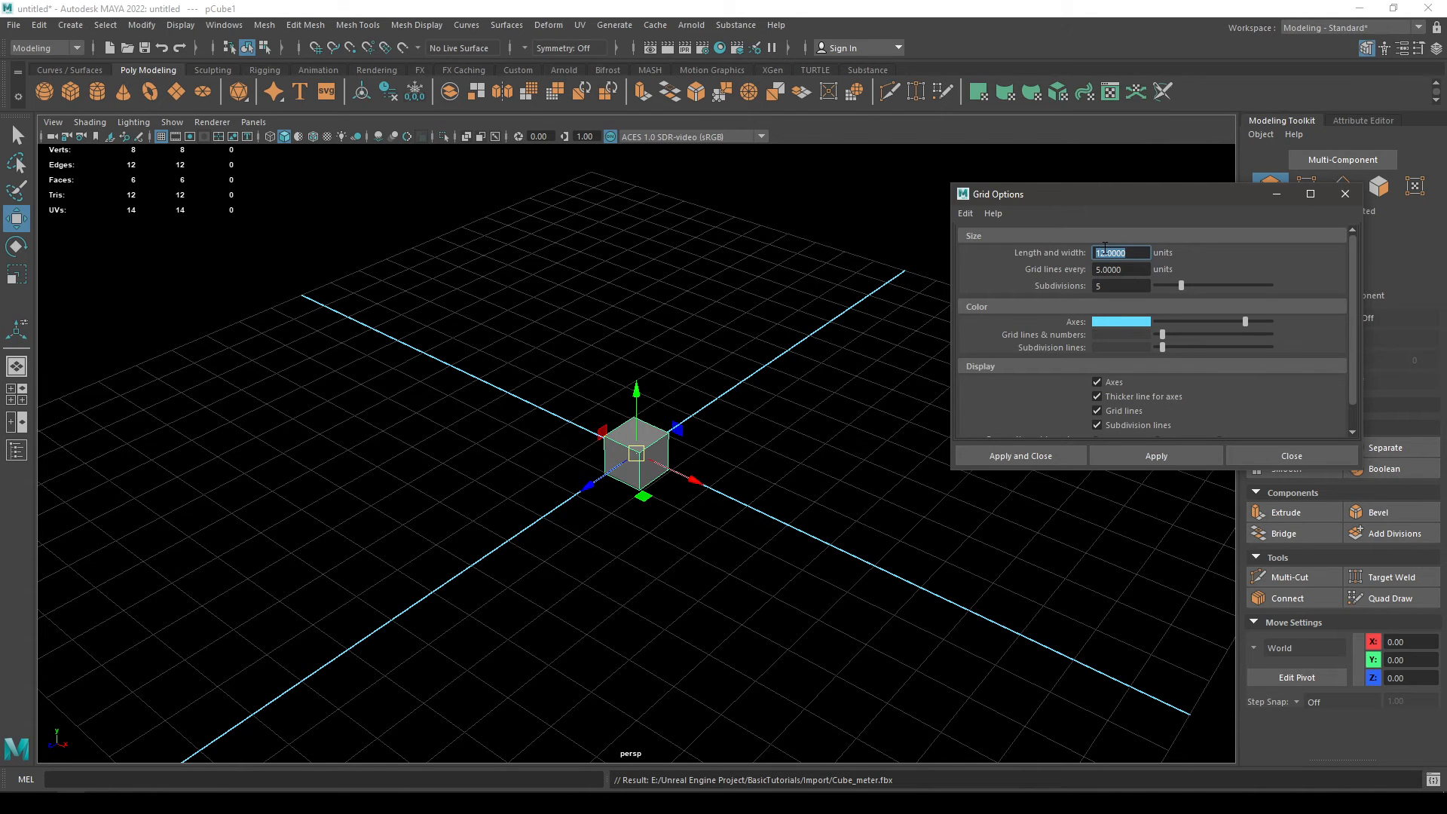
text(1000)
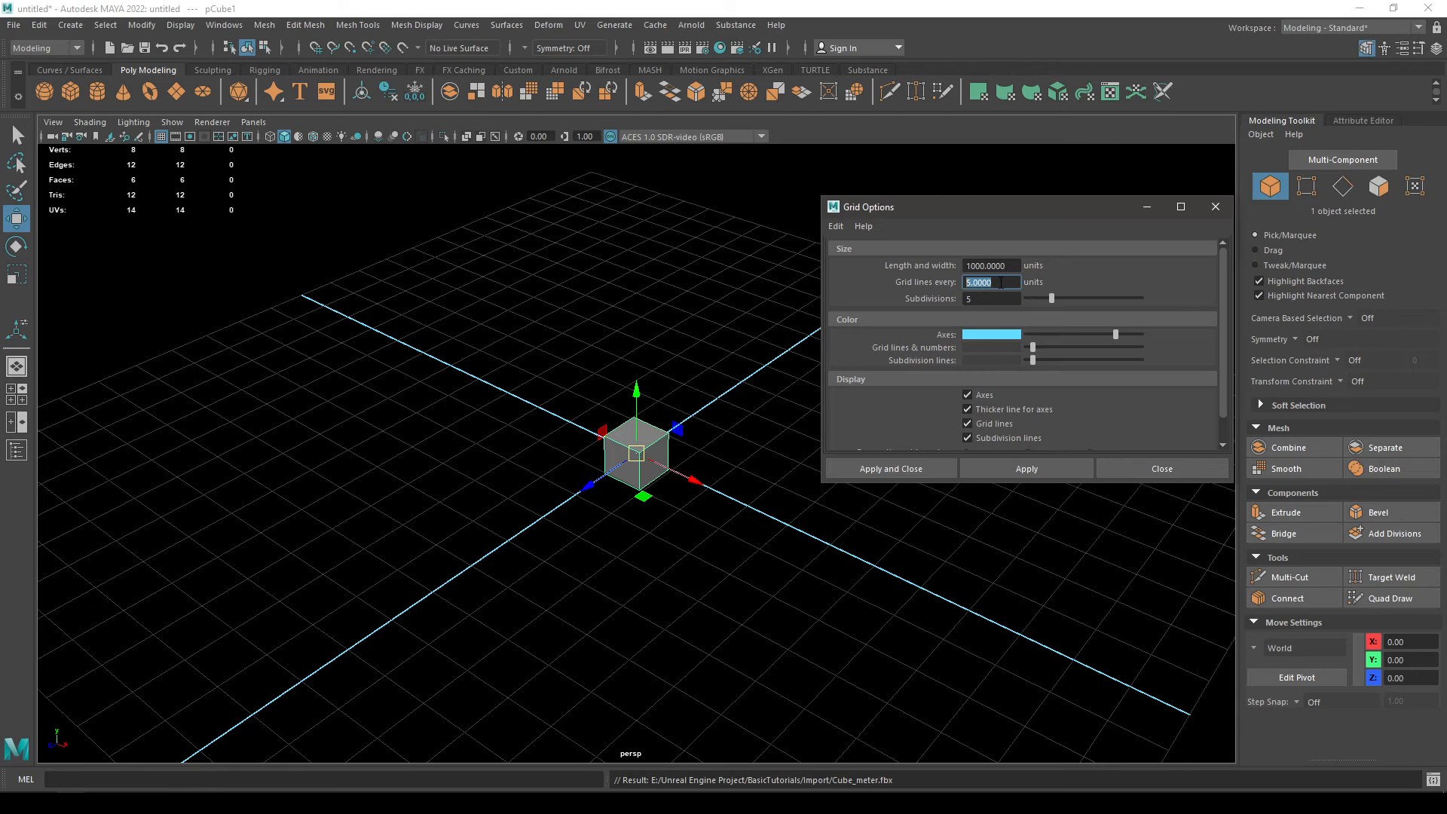
text(10)
click(990, 299)
text(1)
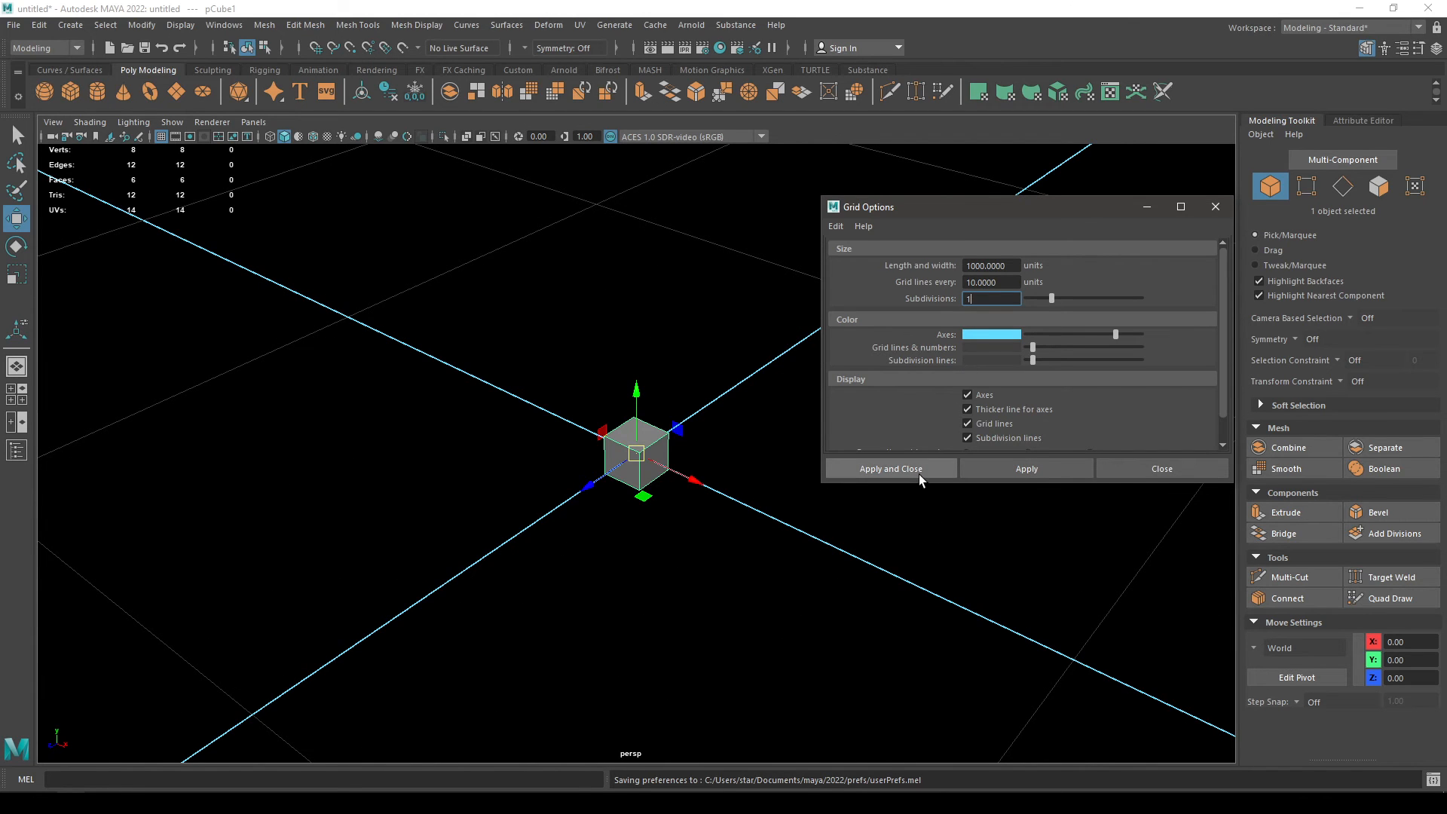
click(891, 467)
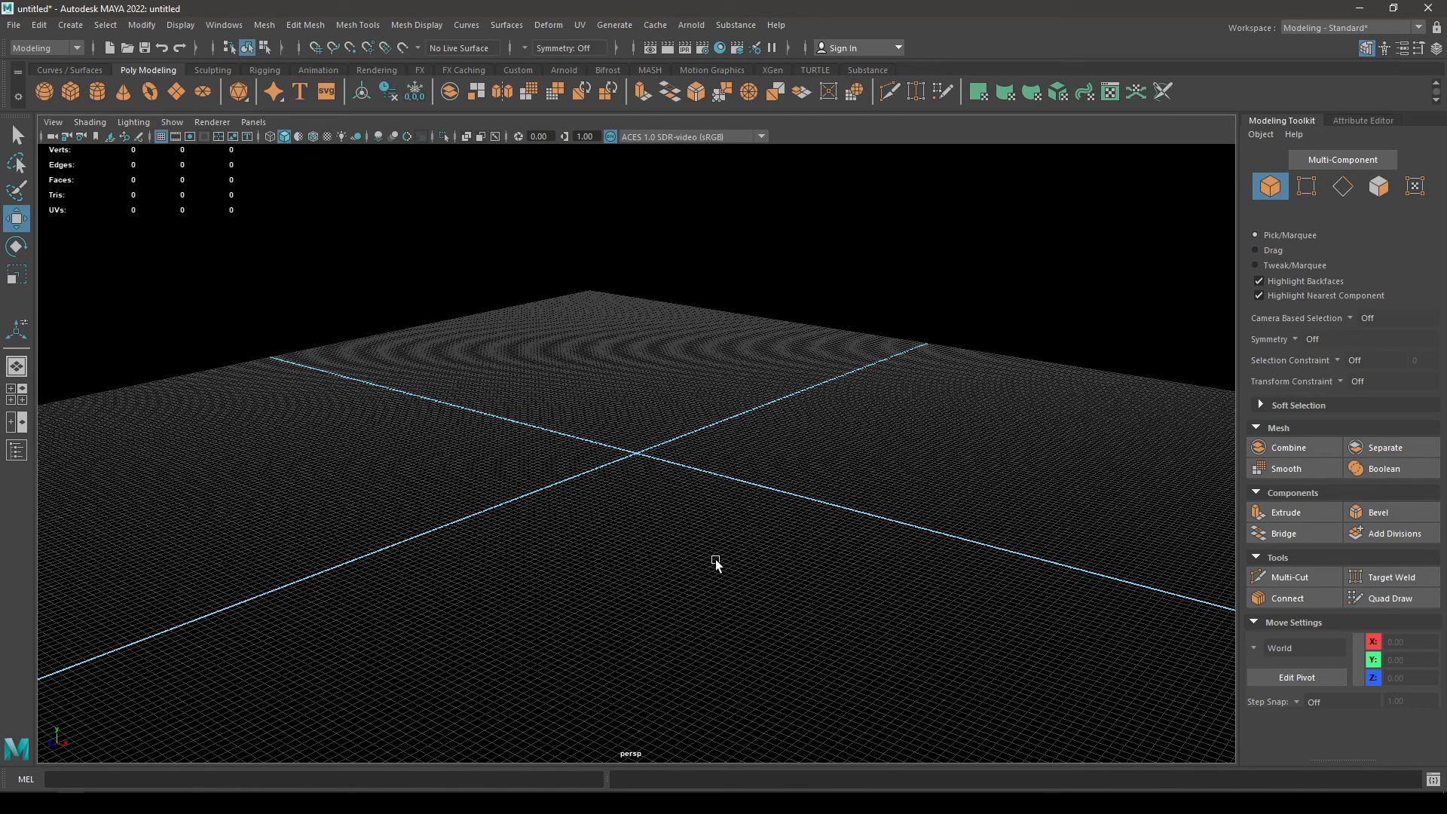
mouse_move(512, 431)
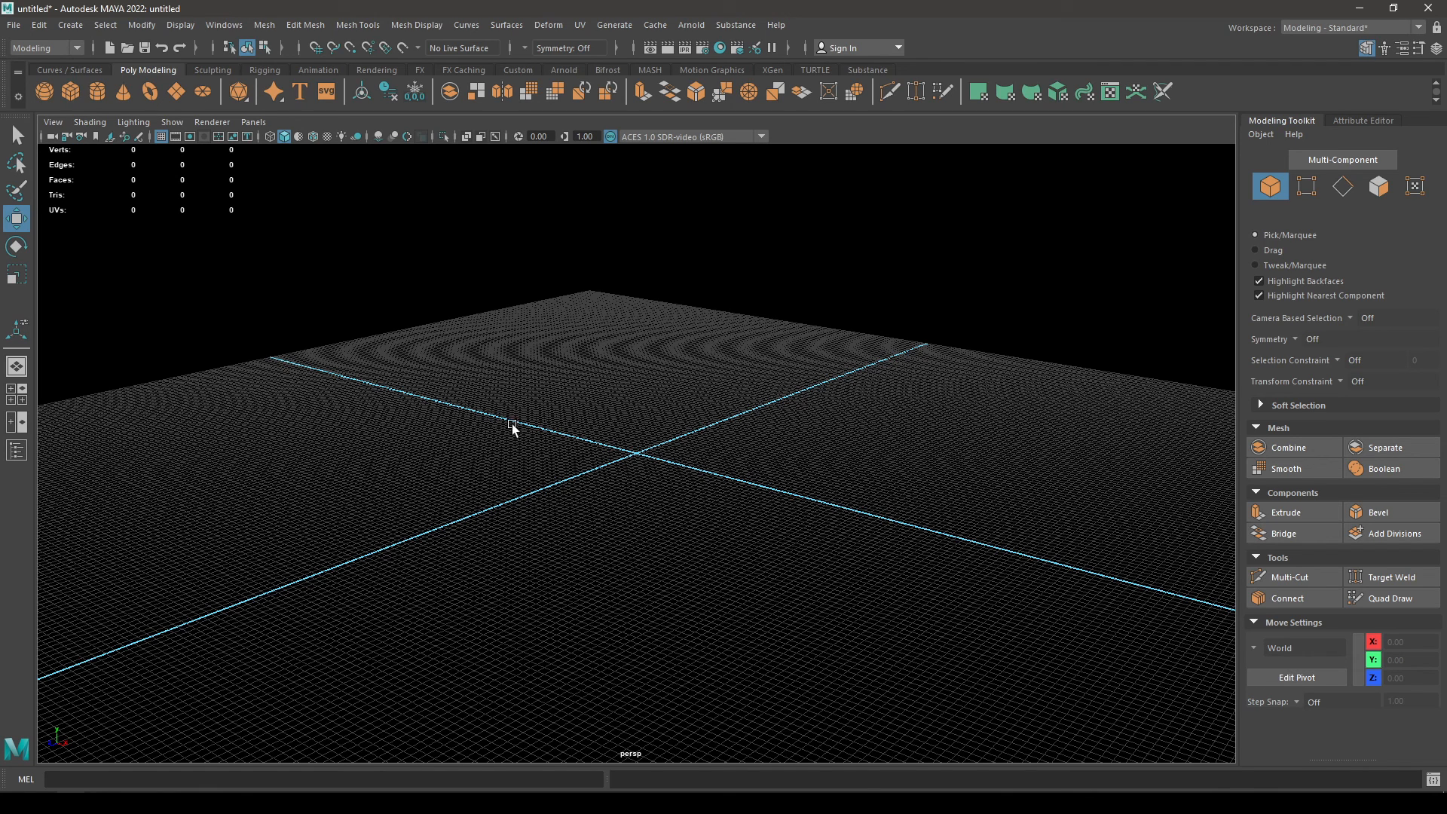